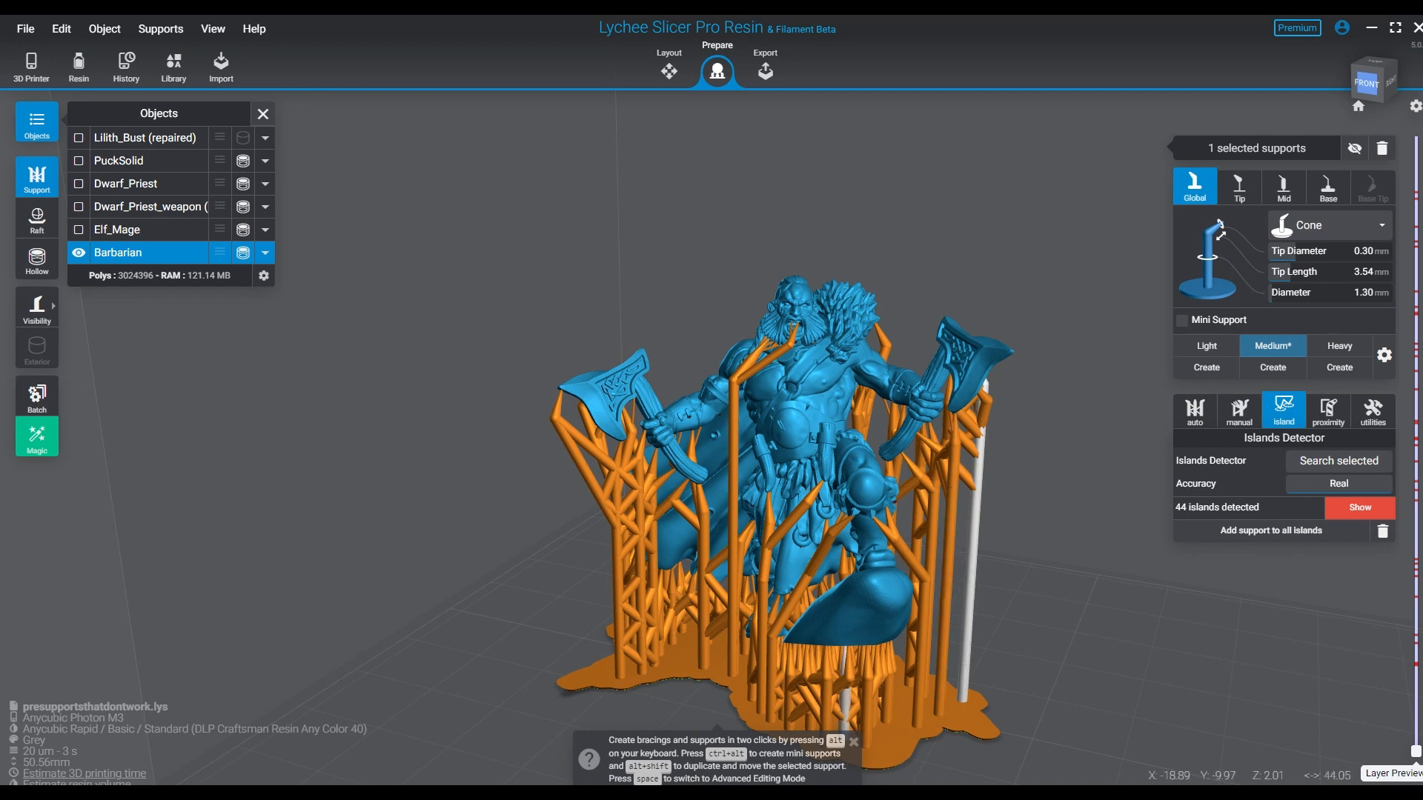
Inspect the supported Barbarian, hide the Objects list and bring up the 3D Printer/Resin settings.
left_click(849, 742)
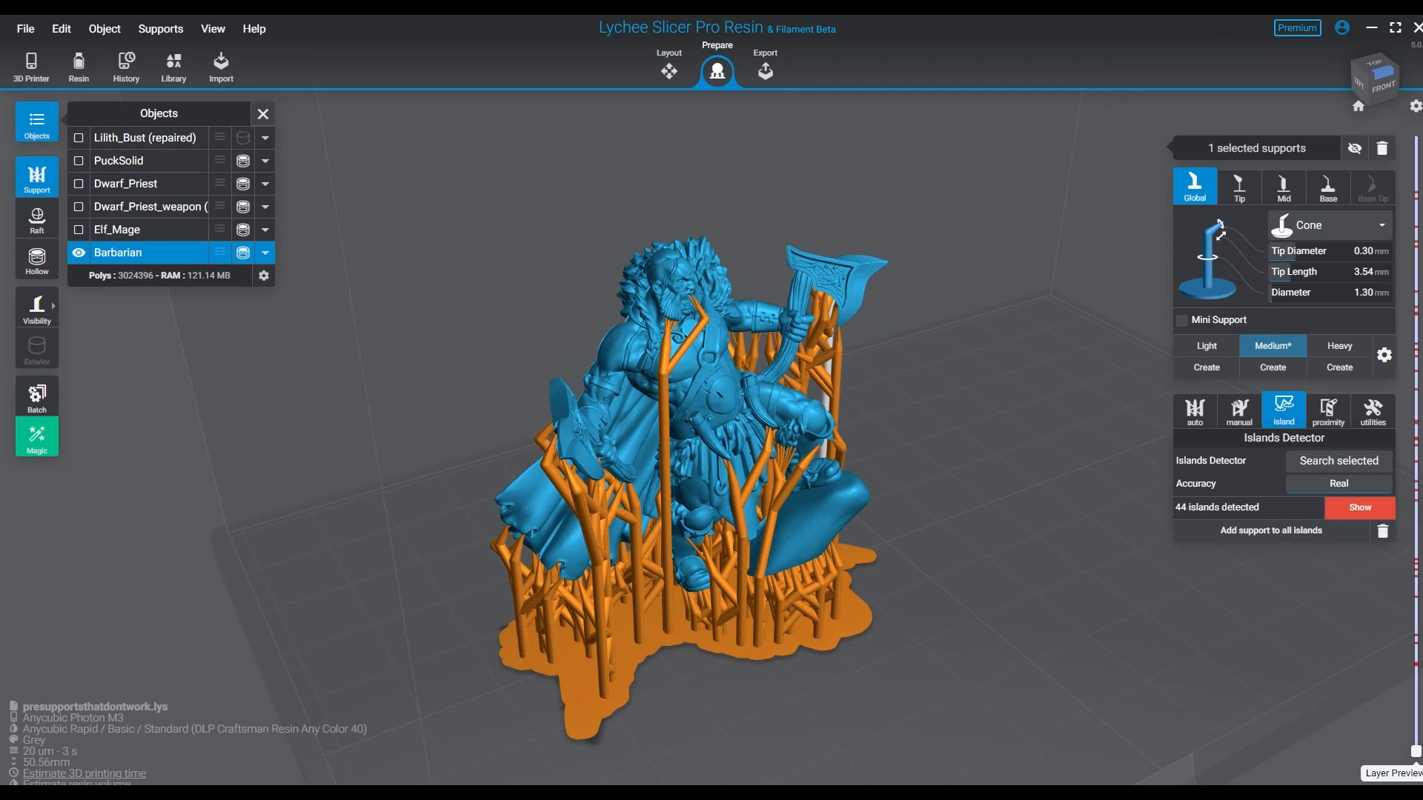
left_click(262, 113)
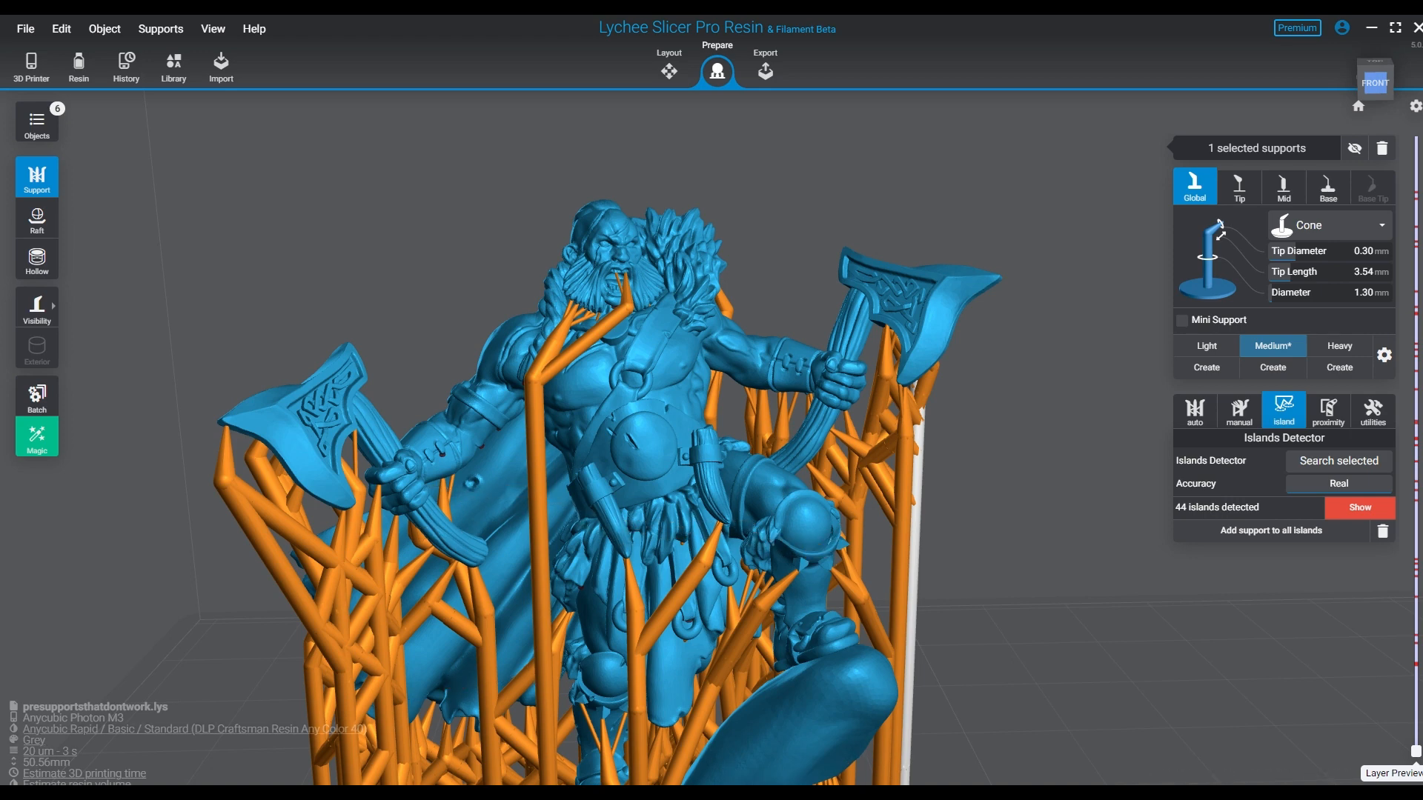
left_click(30, 66)
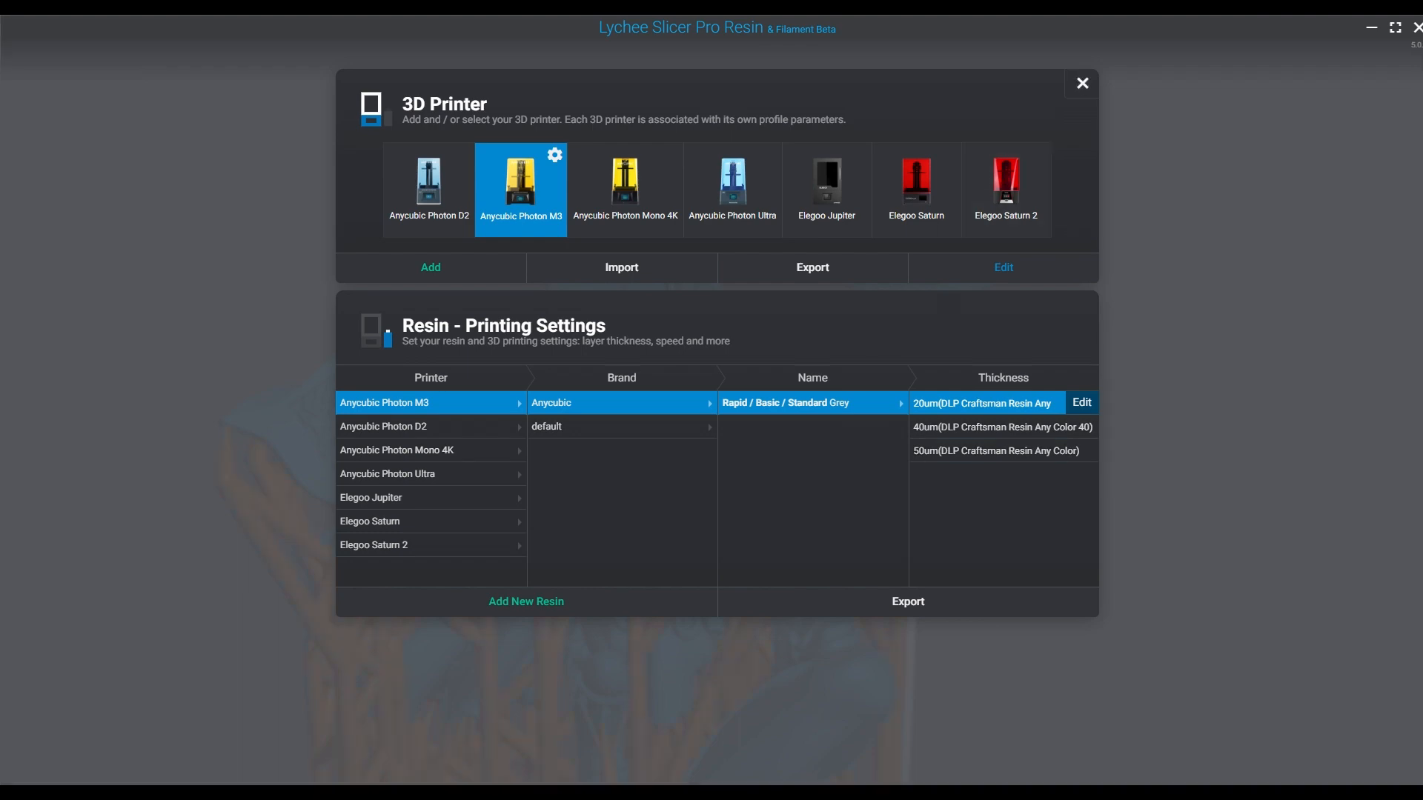
Select the 20 µm layer thickness resin profile for the Anycubic Photon M3.
left_click(1081, 83)
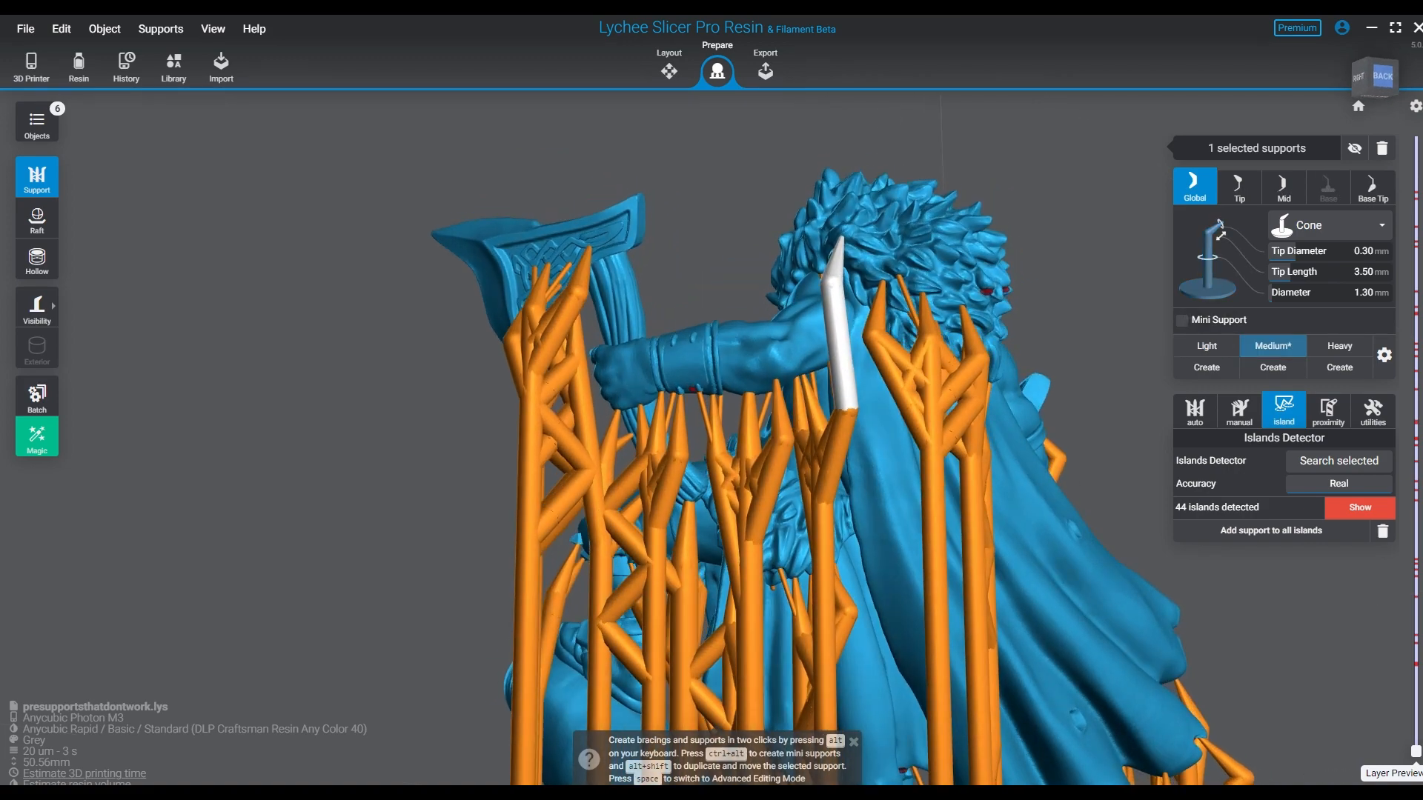
Orbit to view the Barbarian's back before choosing the Light support preset.
left_click_drag(636, 410, 708, 363)
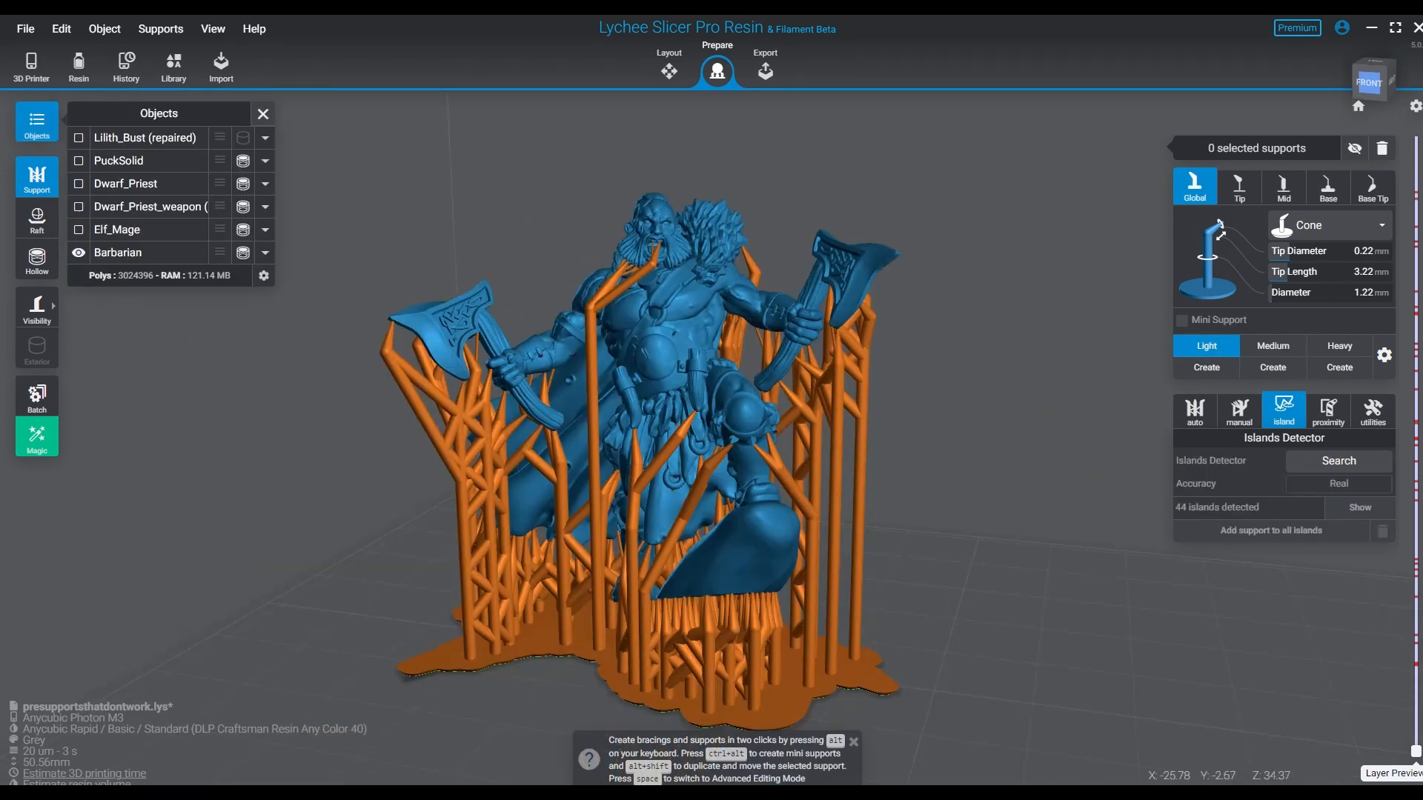
Search the Barbarian for islands and add a support at island 1, leaving 41 of 44.
left_click(118, 252)
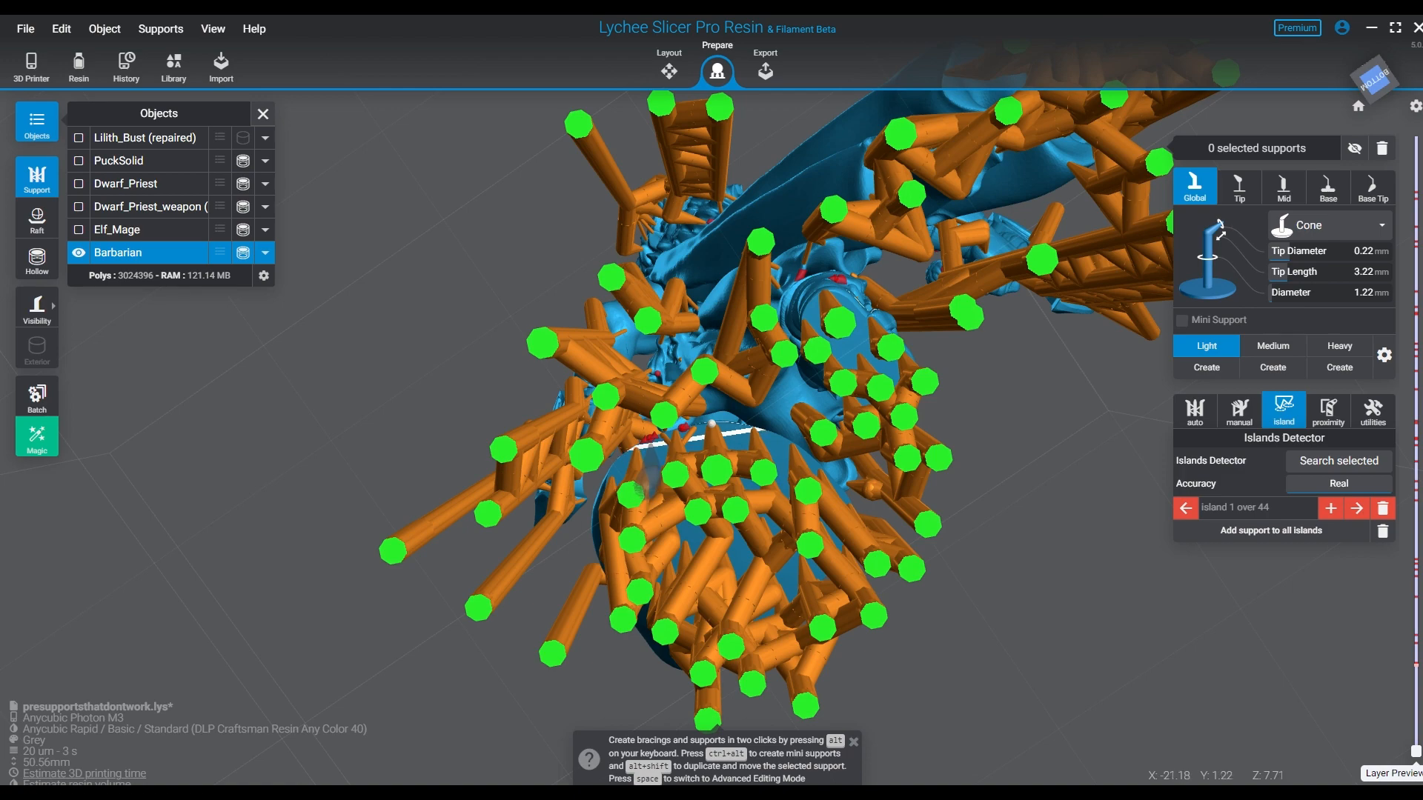
left_click(654, 463)
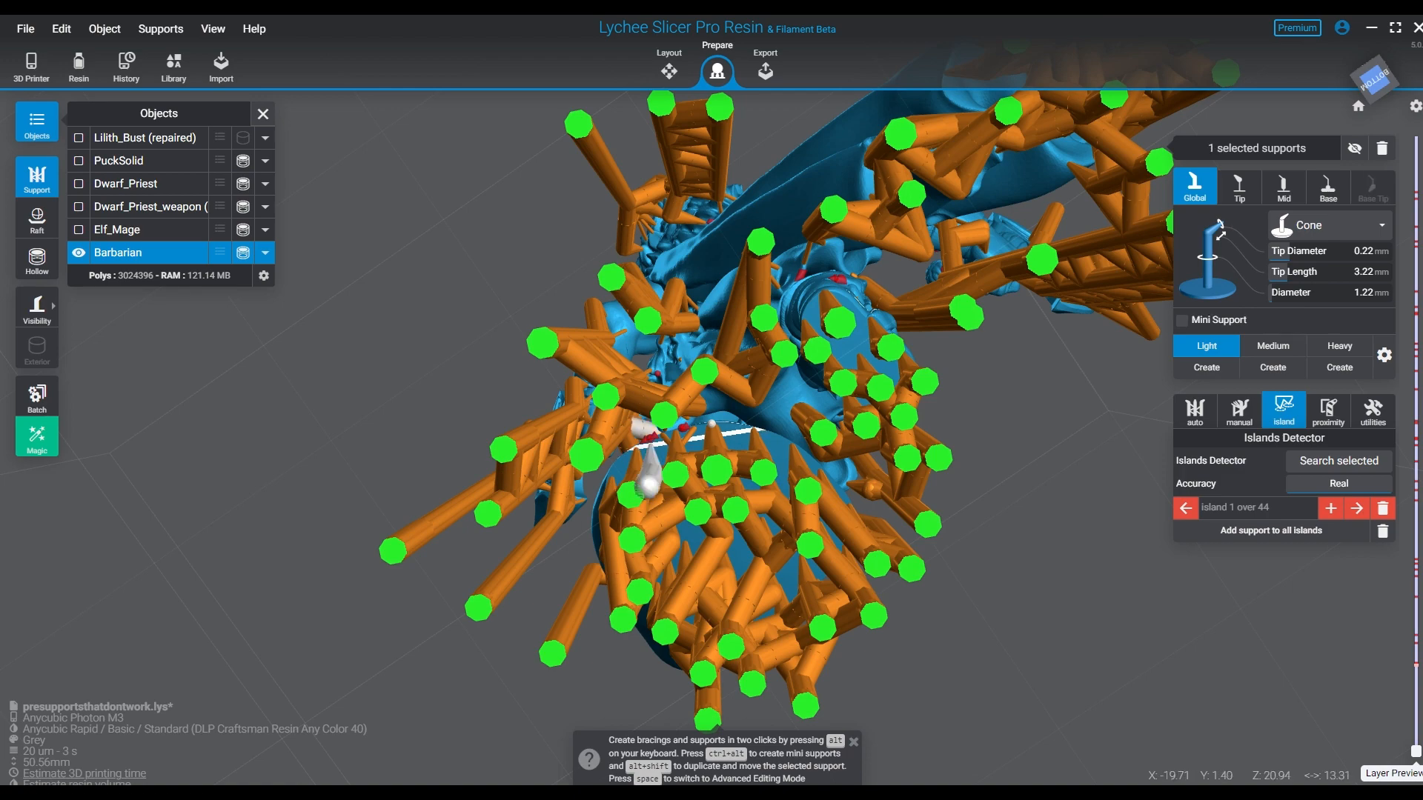
scroll("up", 3)
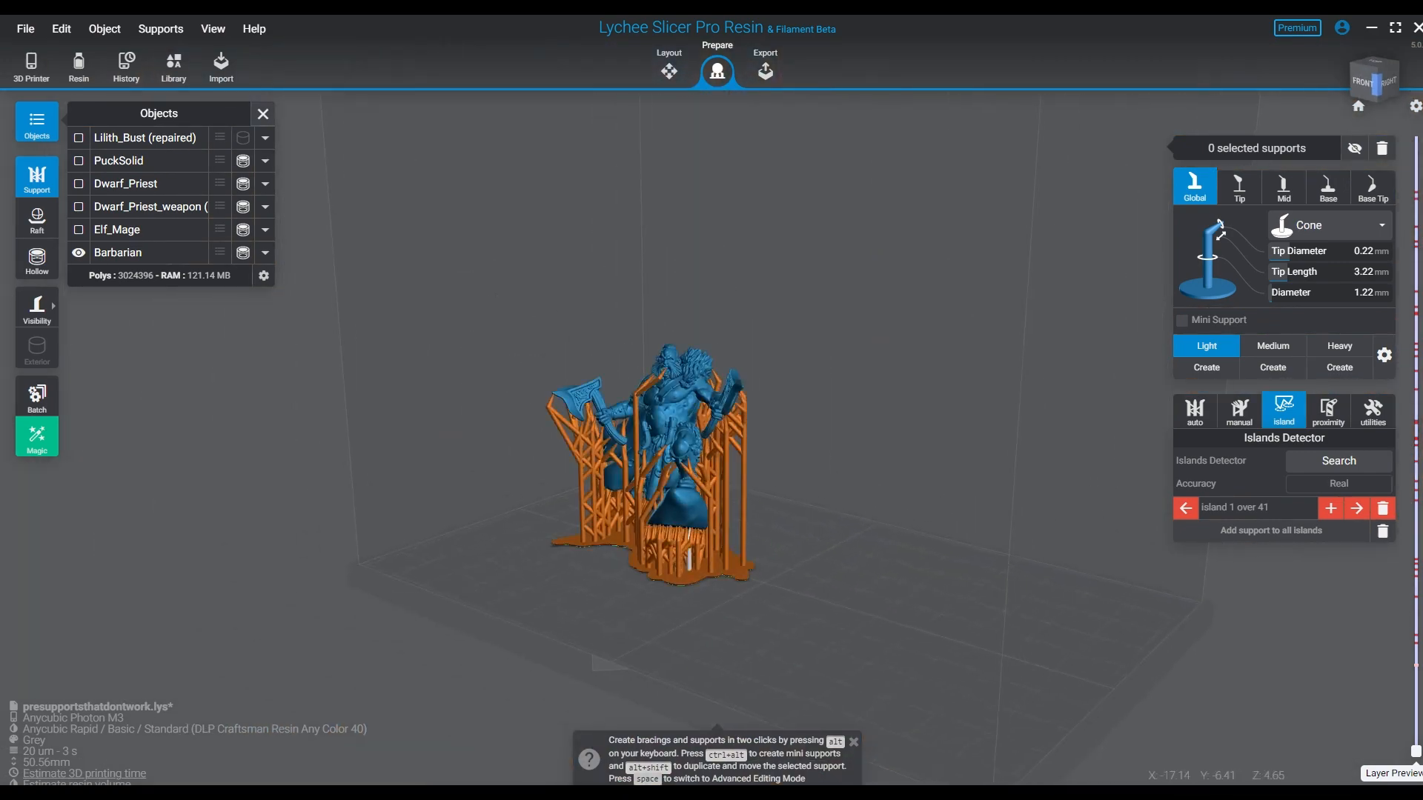
Reset to the front view and show only the Elf_Mage miniature, zoomed in.
left_click(1375, 77)
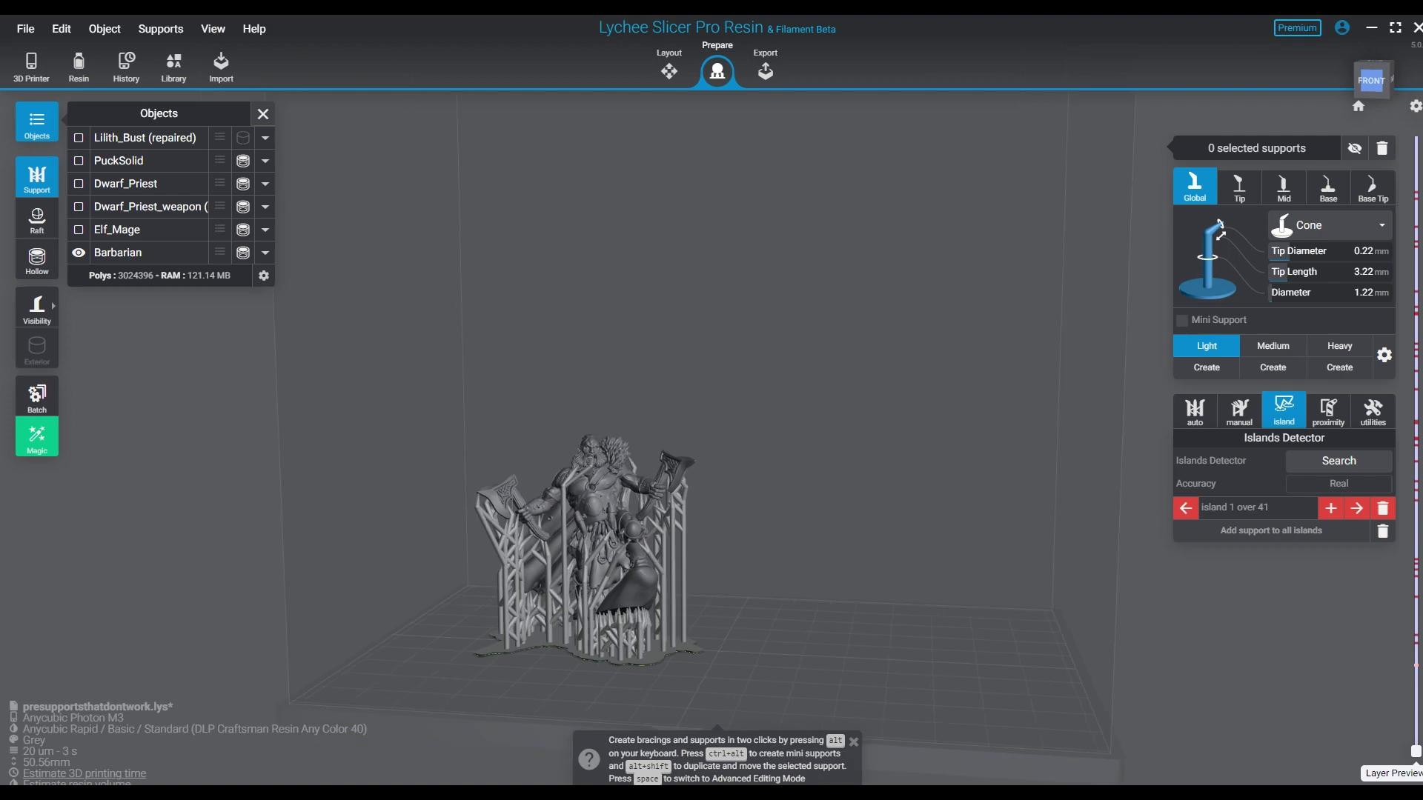
left_click(79, 229)
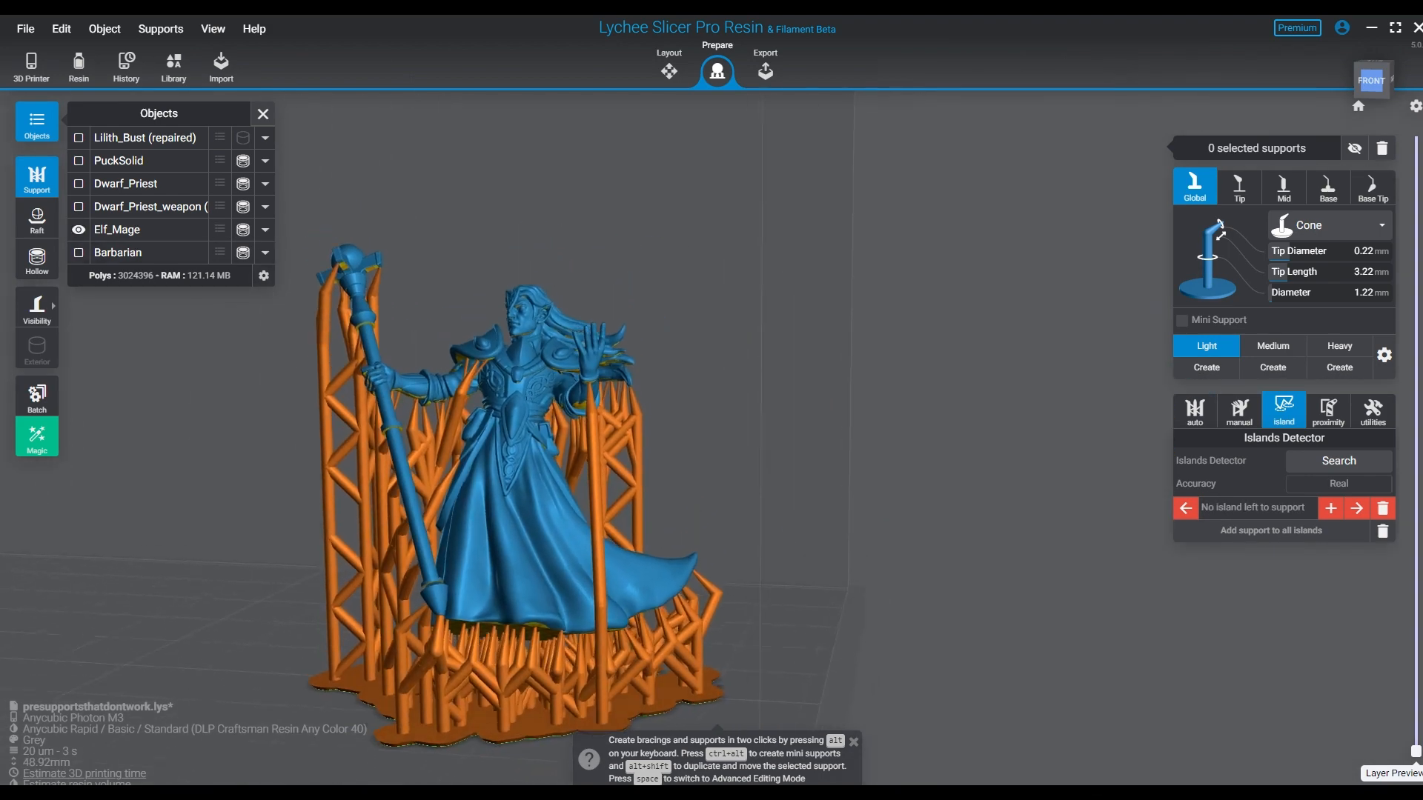
scroll("up", 3)
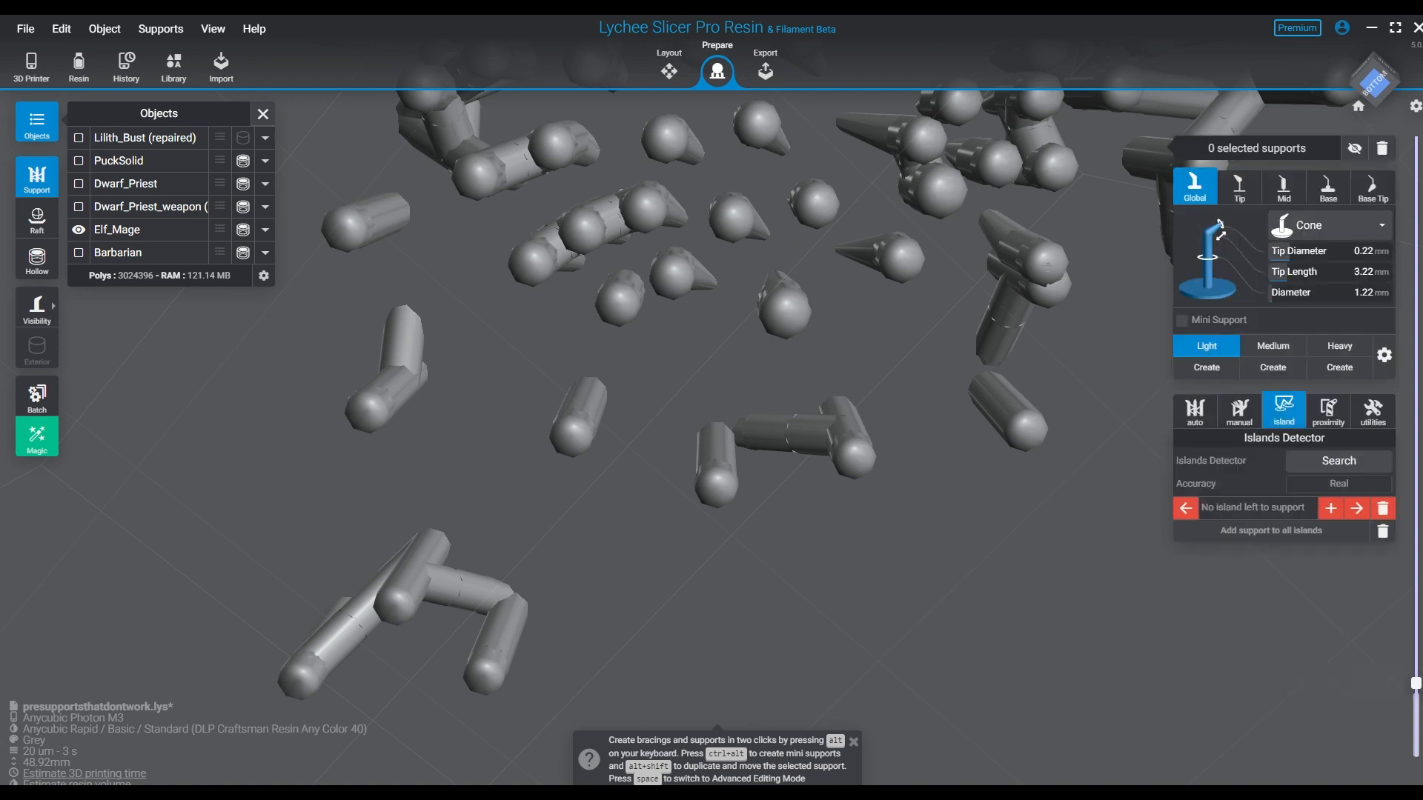
Check the Elf_Mage overhang in Layer Preview and enable Mini Support creation.
left_click(781, 273)
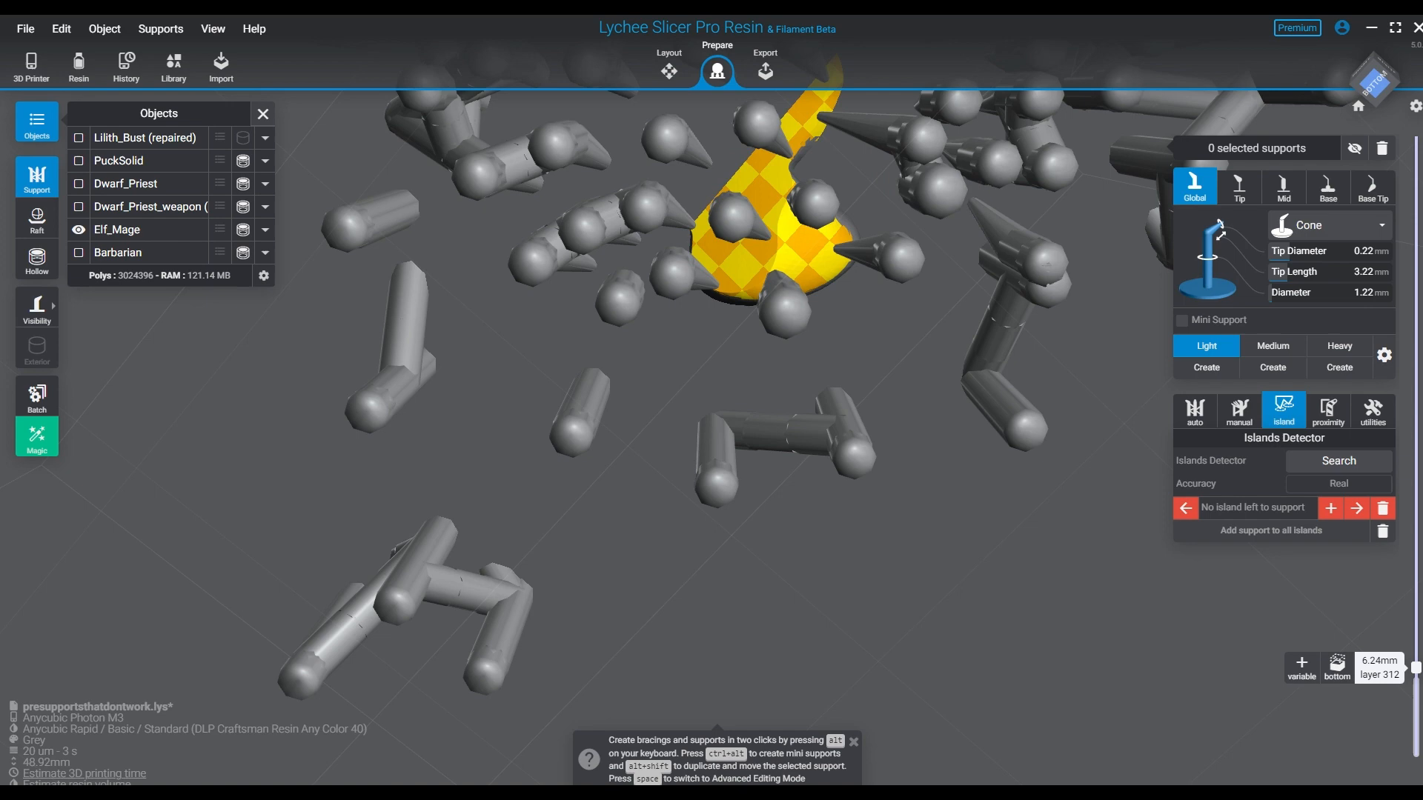
left_click(116, 228)
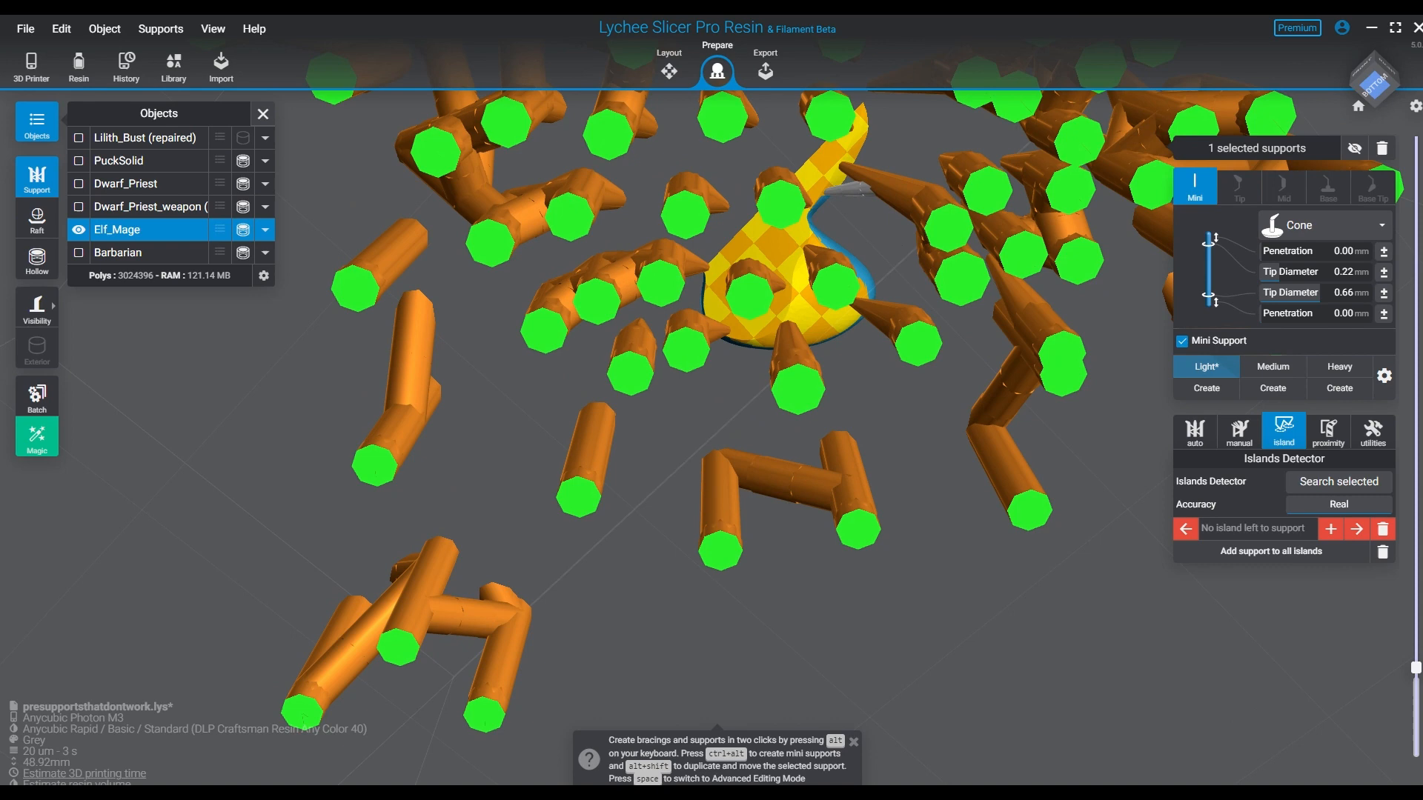
Add another mini support under the Elf_Mage overhang until no islands remain, then clear the selection.
left_click(1195, 186)
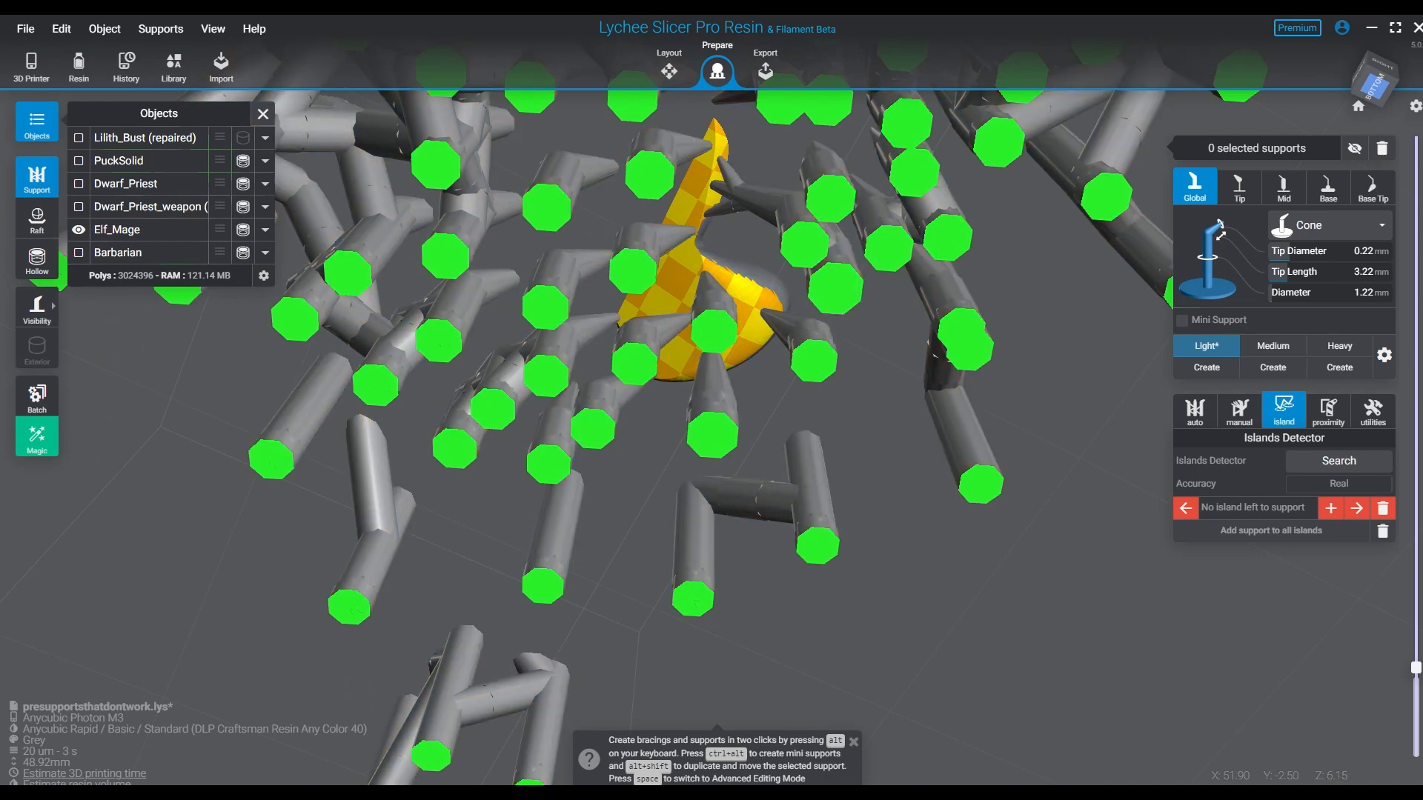
left_click(116, 228)
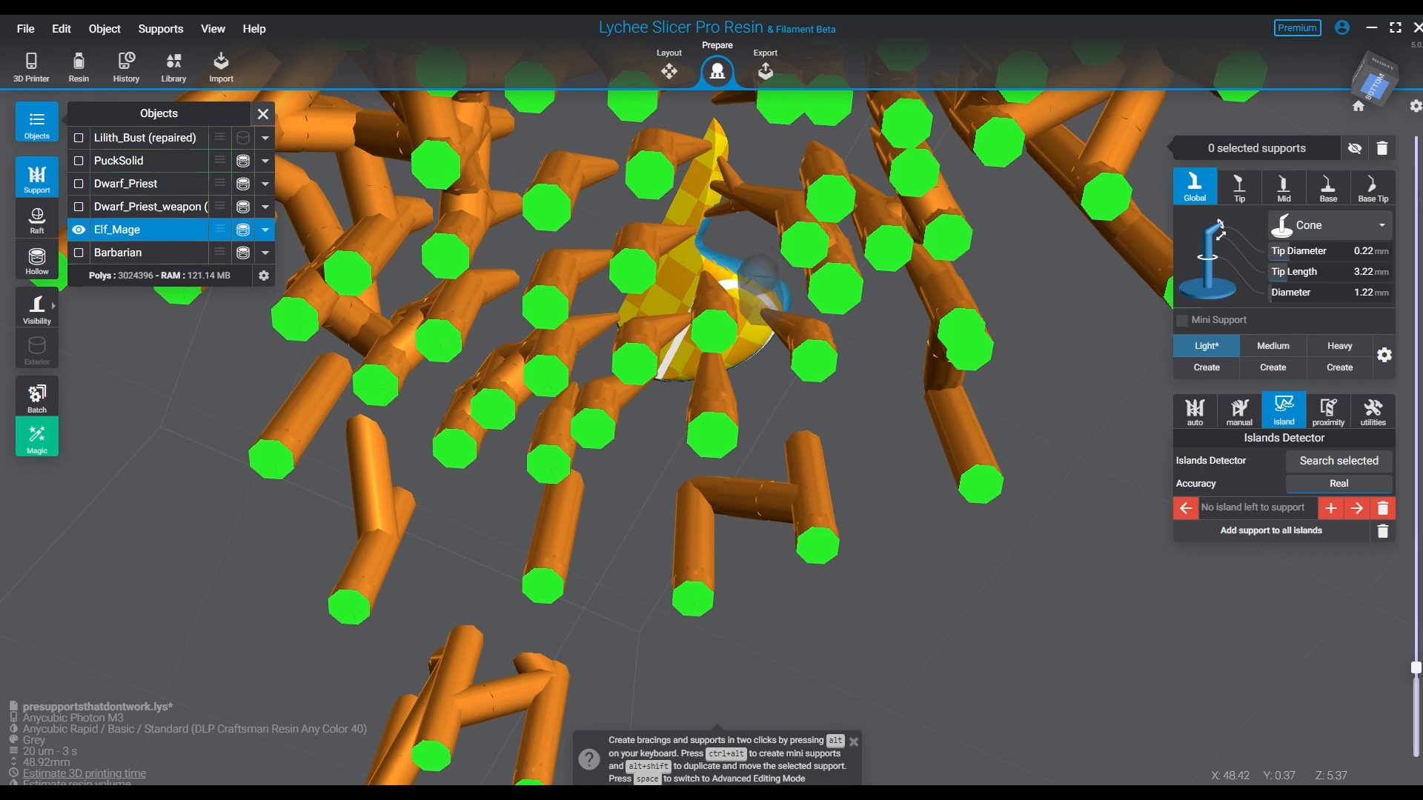
left_click(752, 300)
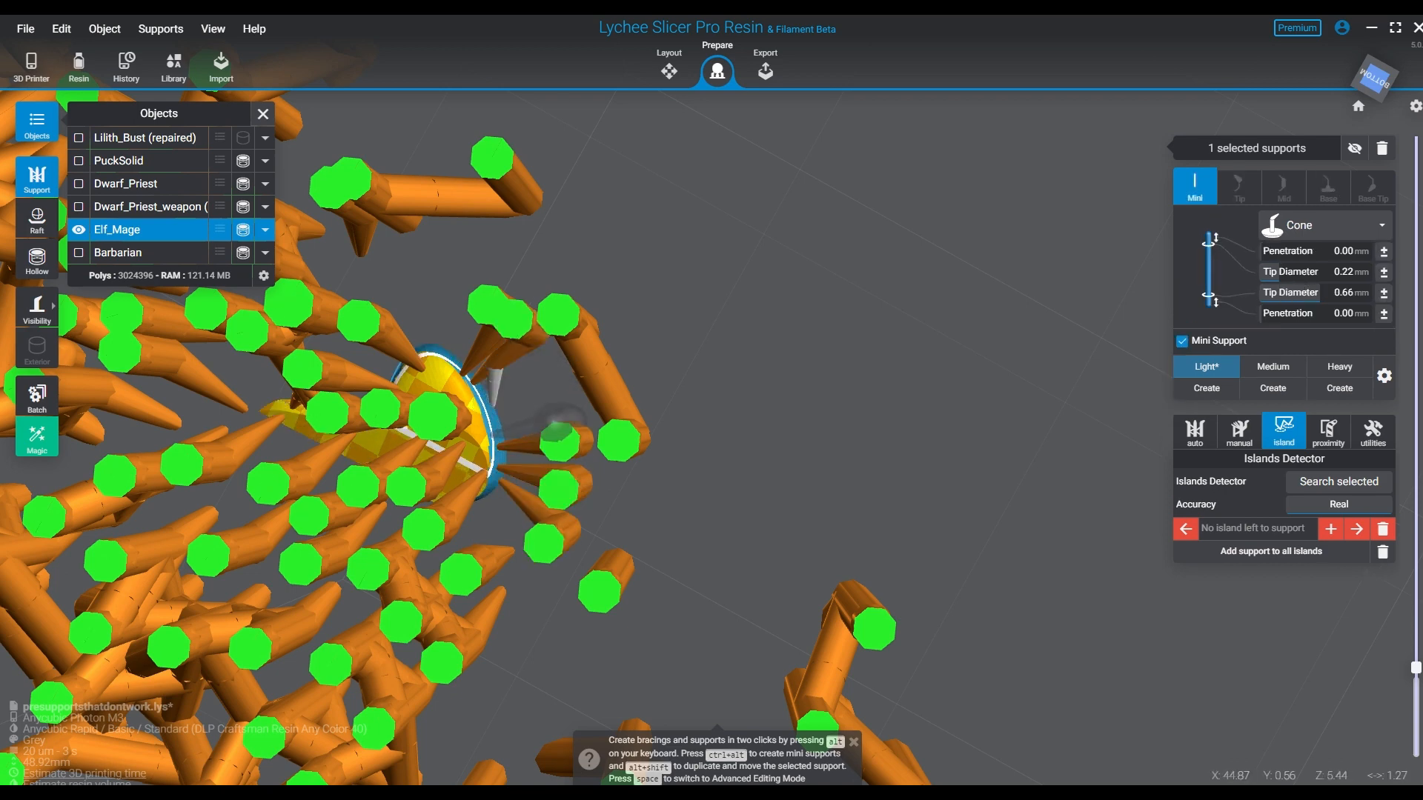
left_click(1194, 186)
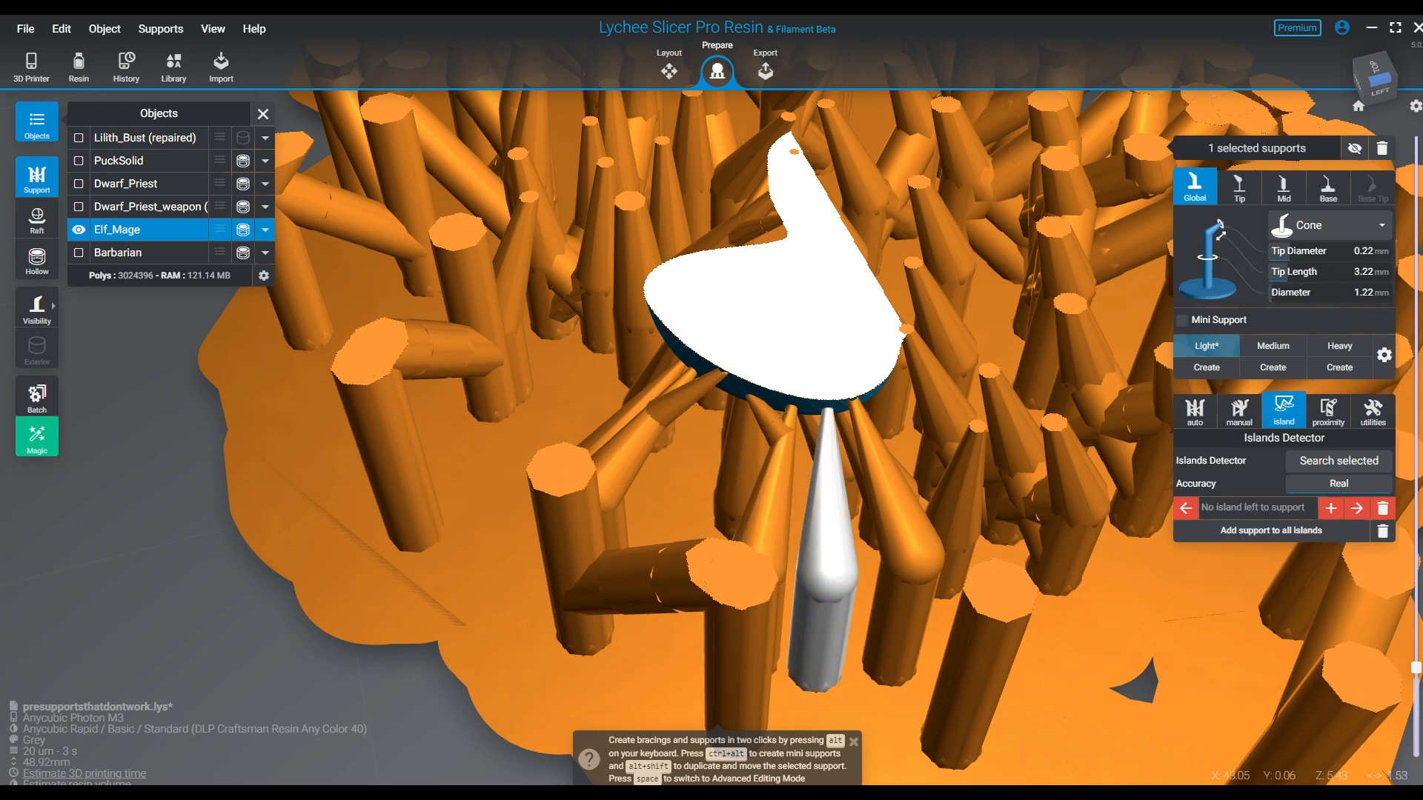
key("space")
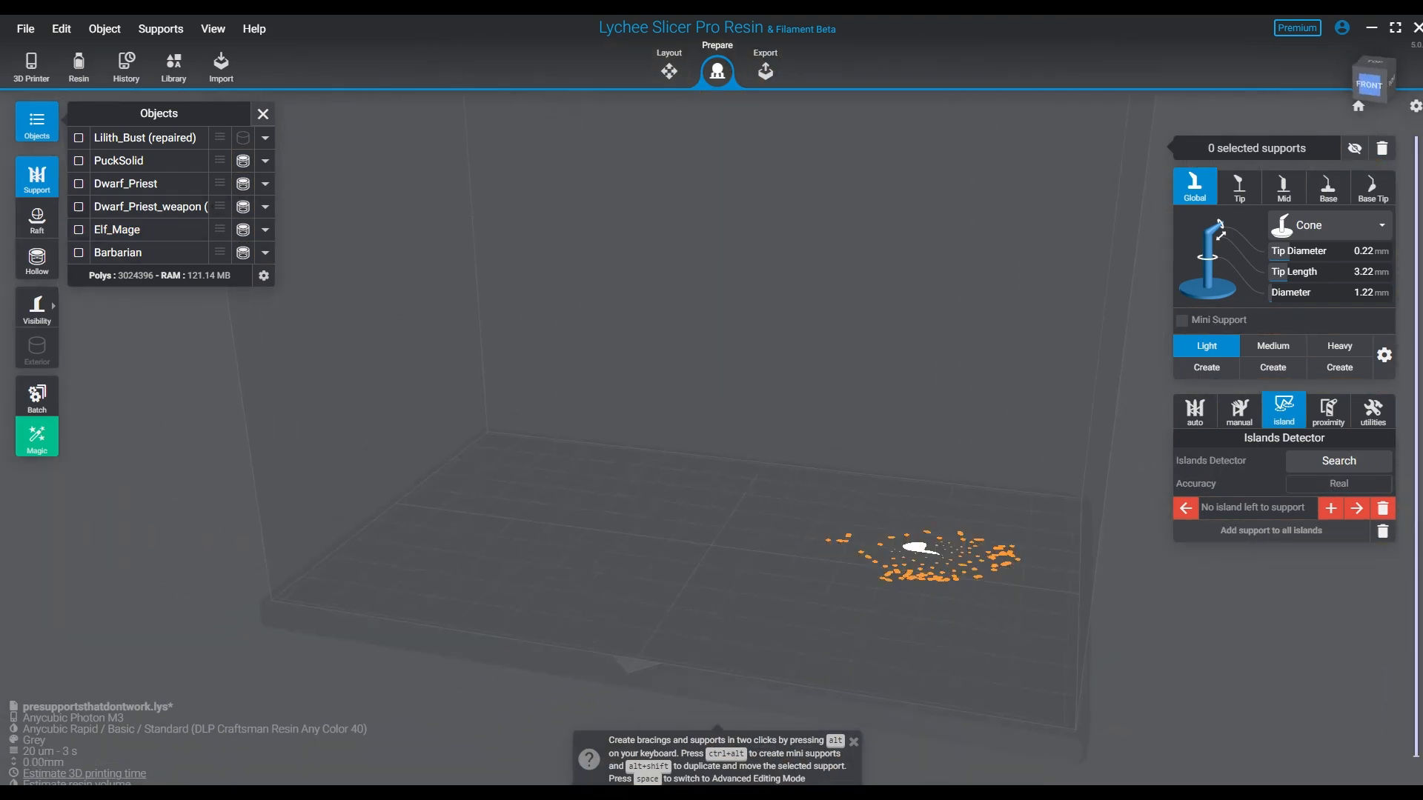
Show the Dwarf_Priest_weapon model and focus the view on it.
left_click(78, 206)
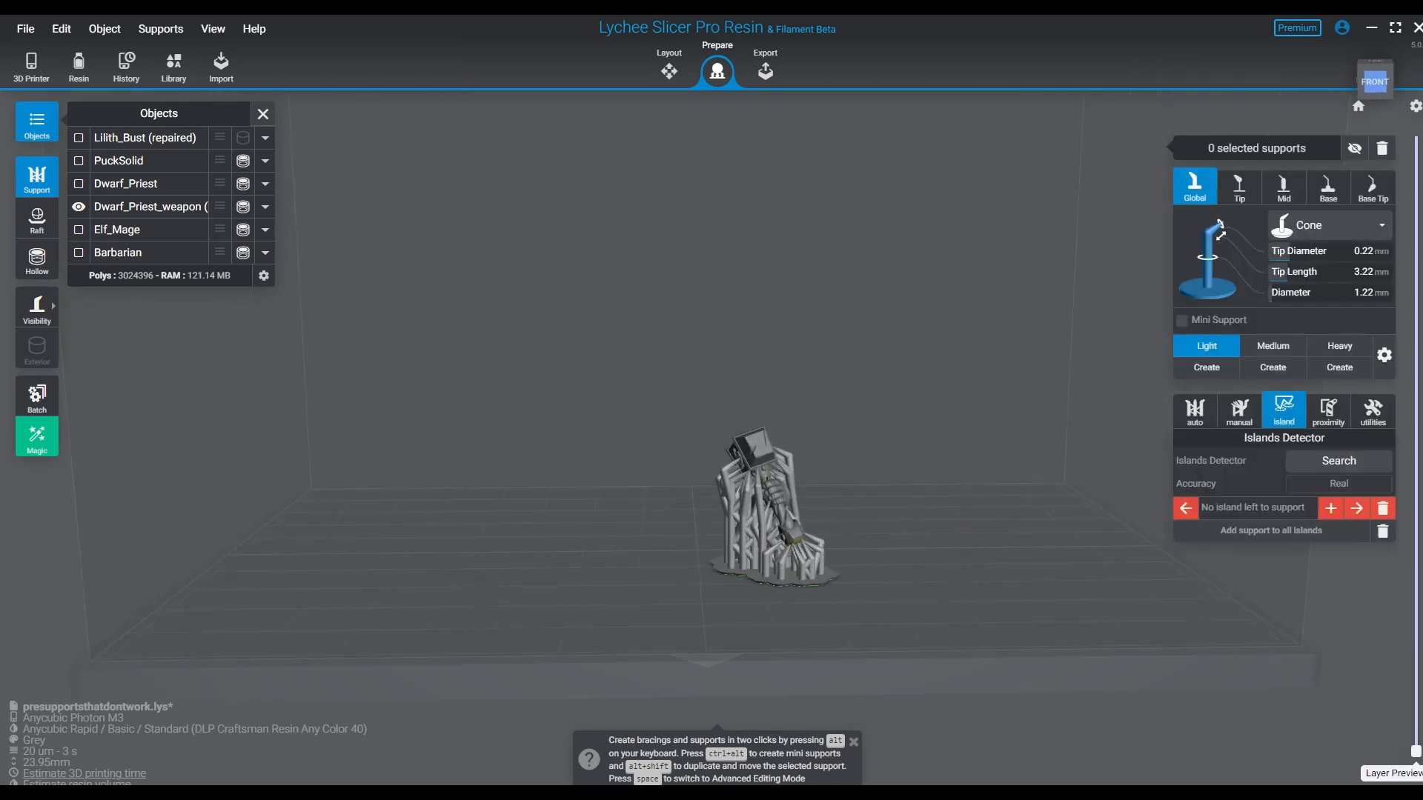
key("space")
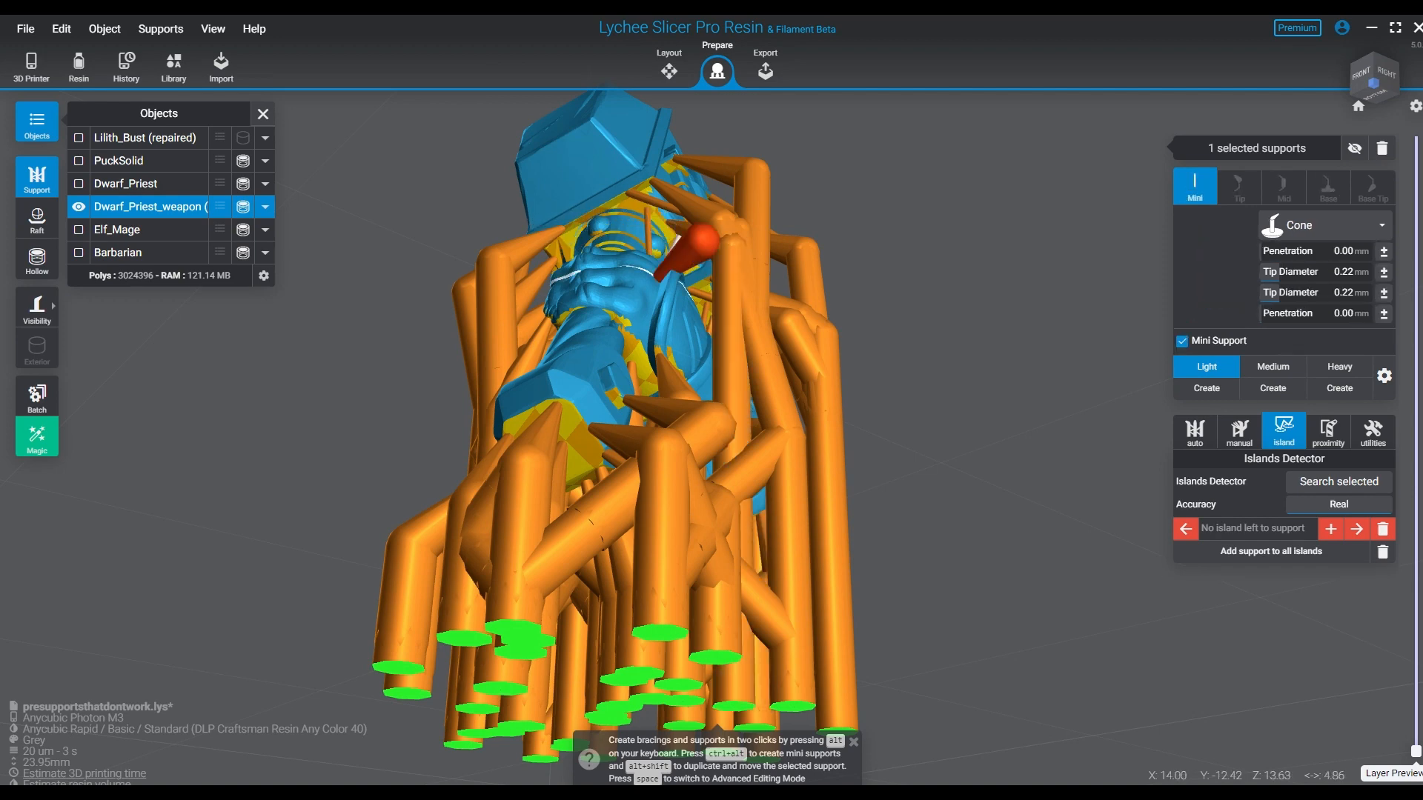
Place supports under the weapon's flat overhang so no islands remain.
left_click(1194, 186)
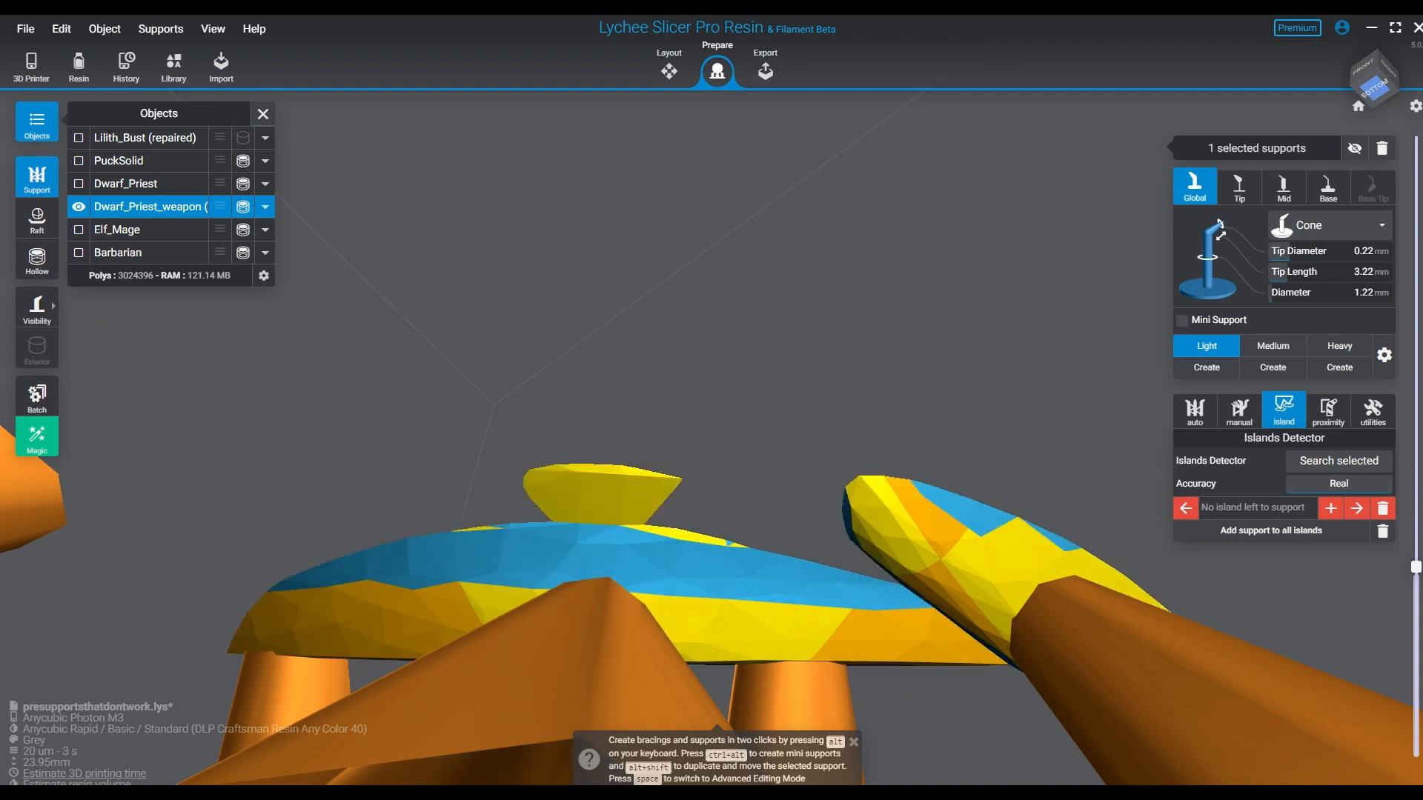
Add the weapon's final mini support, verify it zoomed out, then hide Dwarf_Priest_weapon.
left_click(1272, 346)
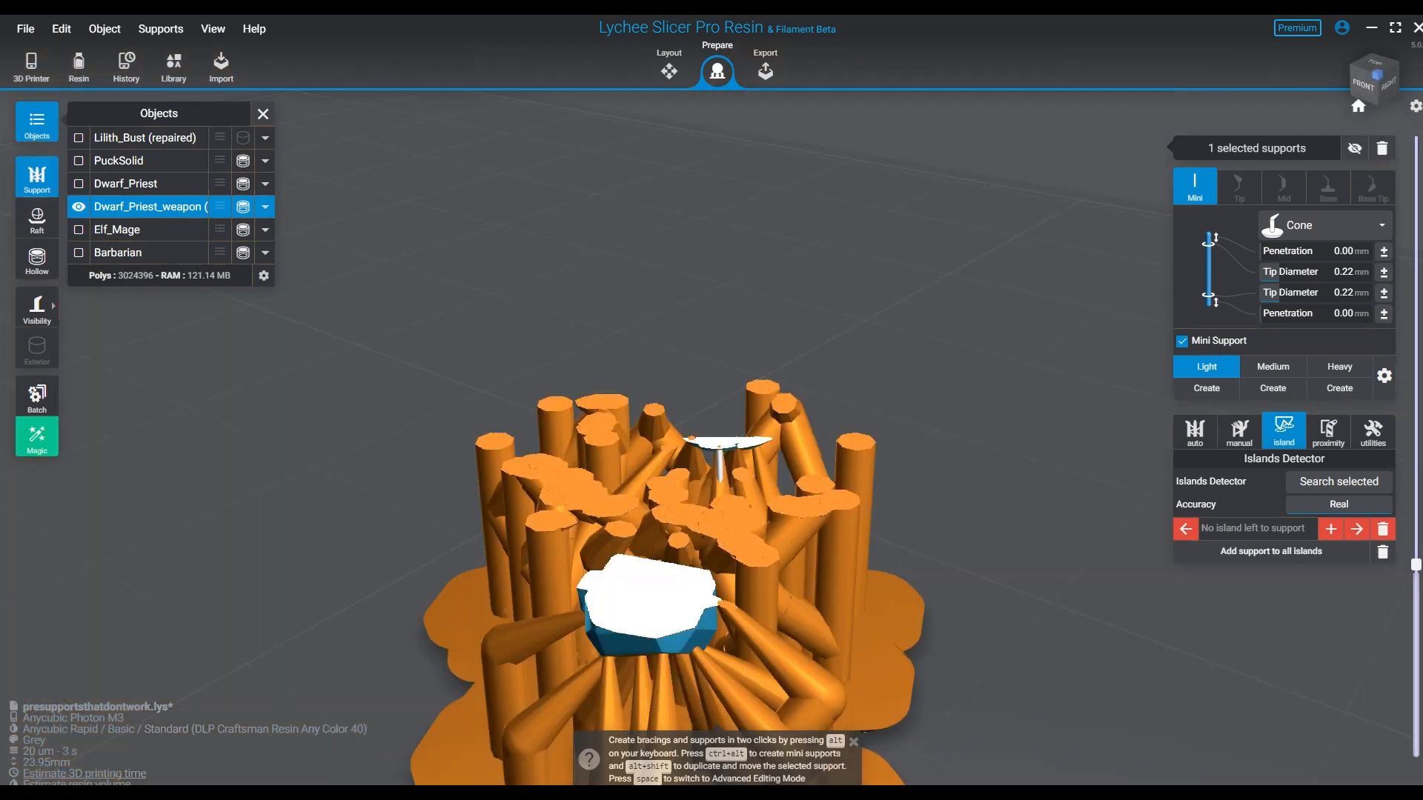
scroll("down", 3)
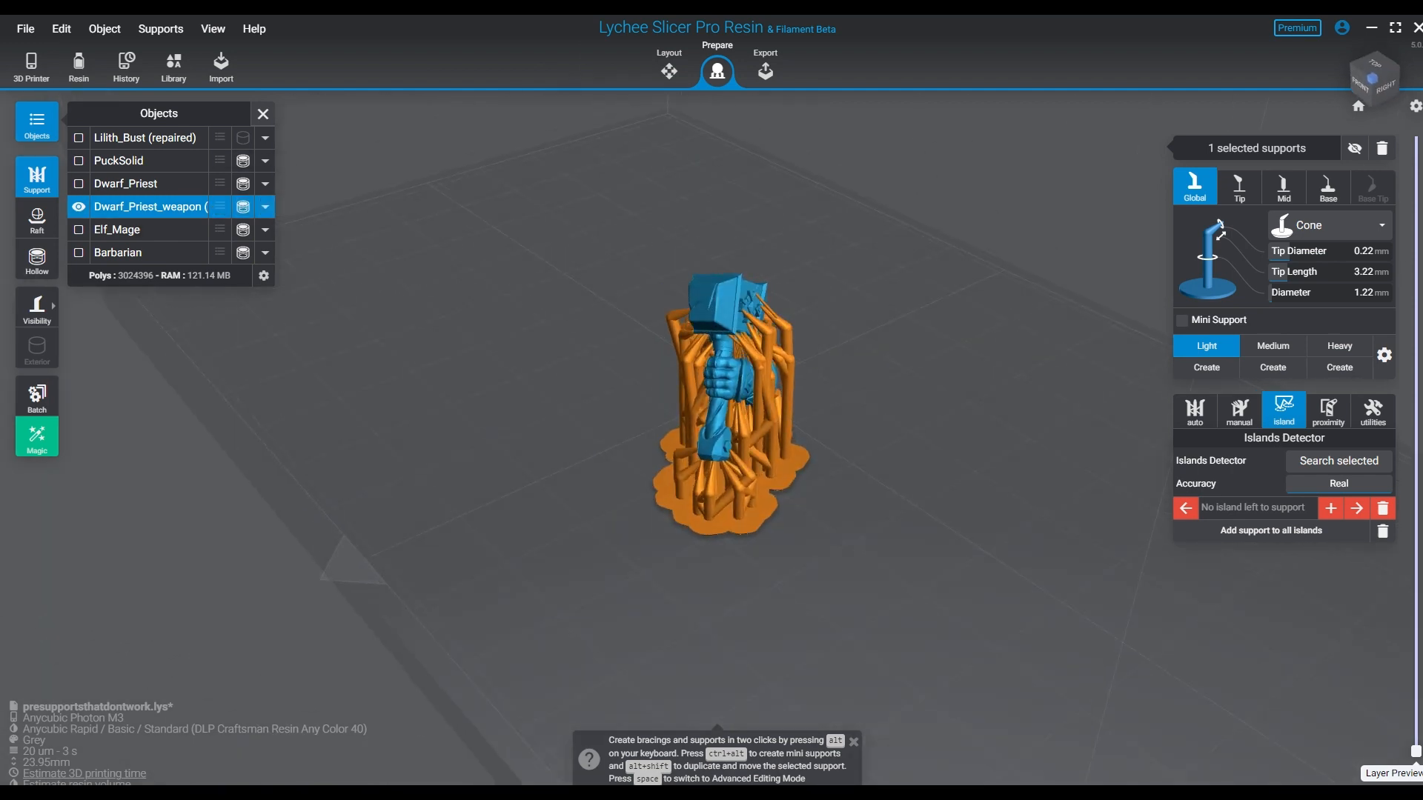
left_click(79, 207)
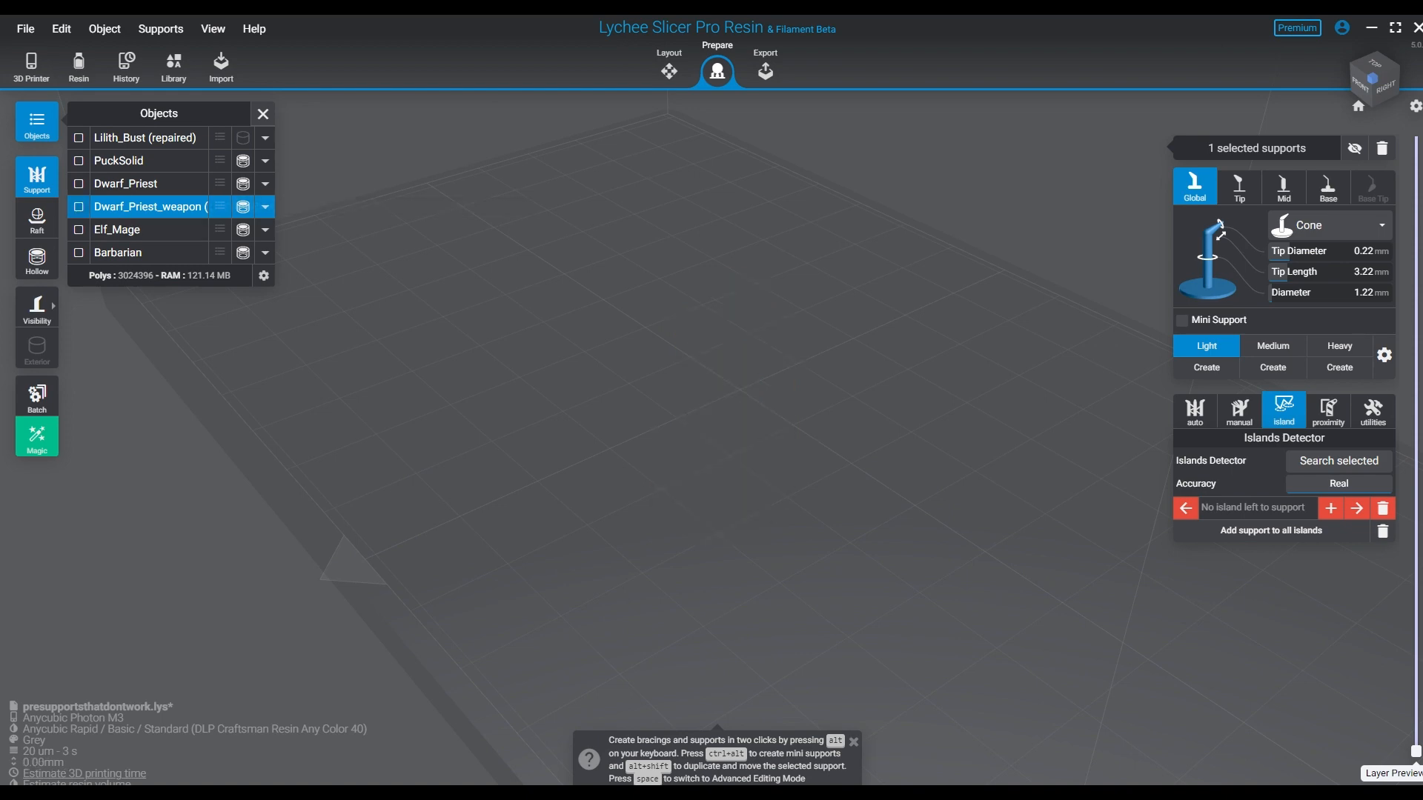
Make Dwarf_Priest visible and add a mini support under its cloak island, then start stepping through its layers.
left_click(79, 184)
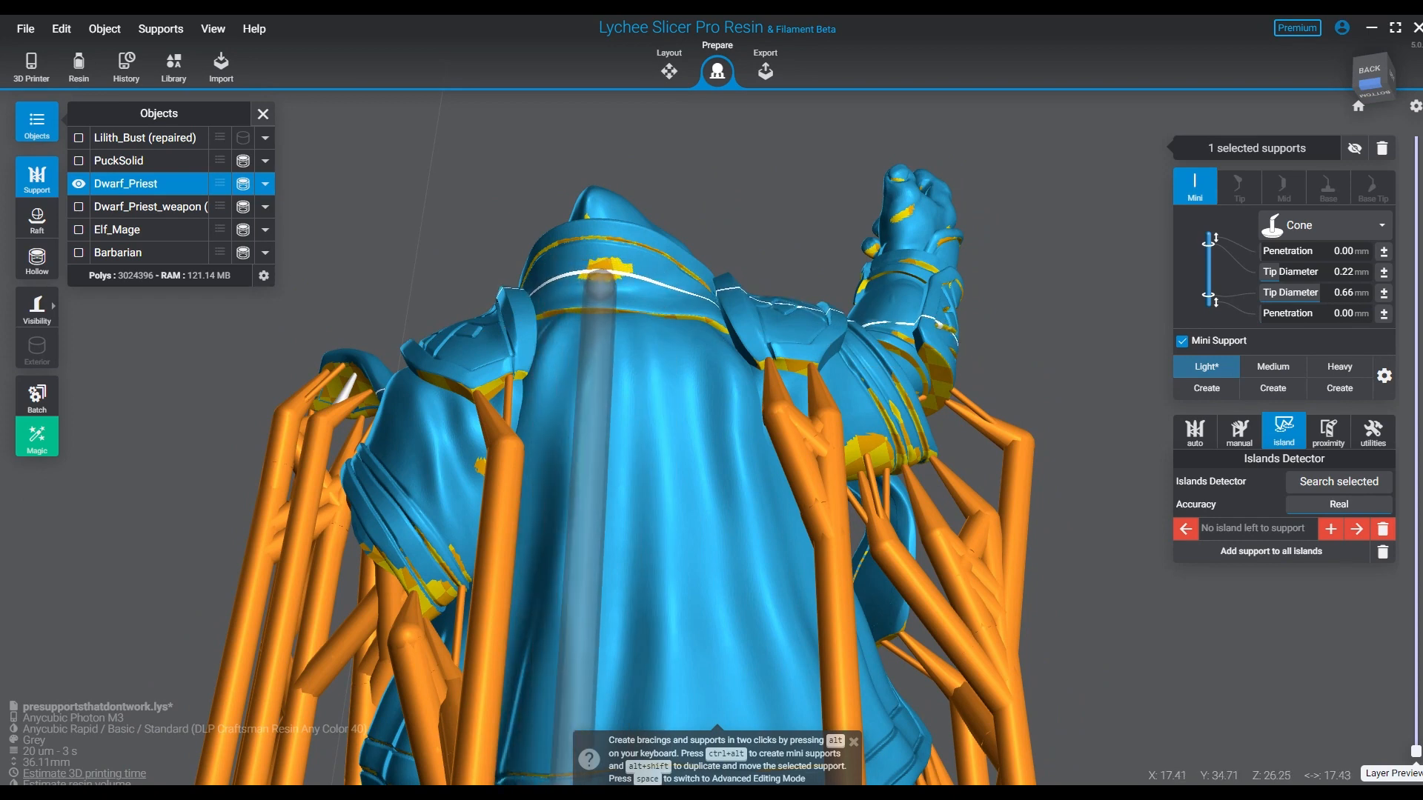
left_click(1194, 187)
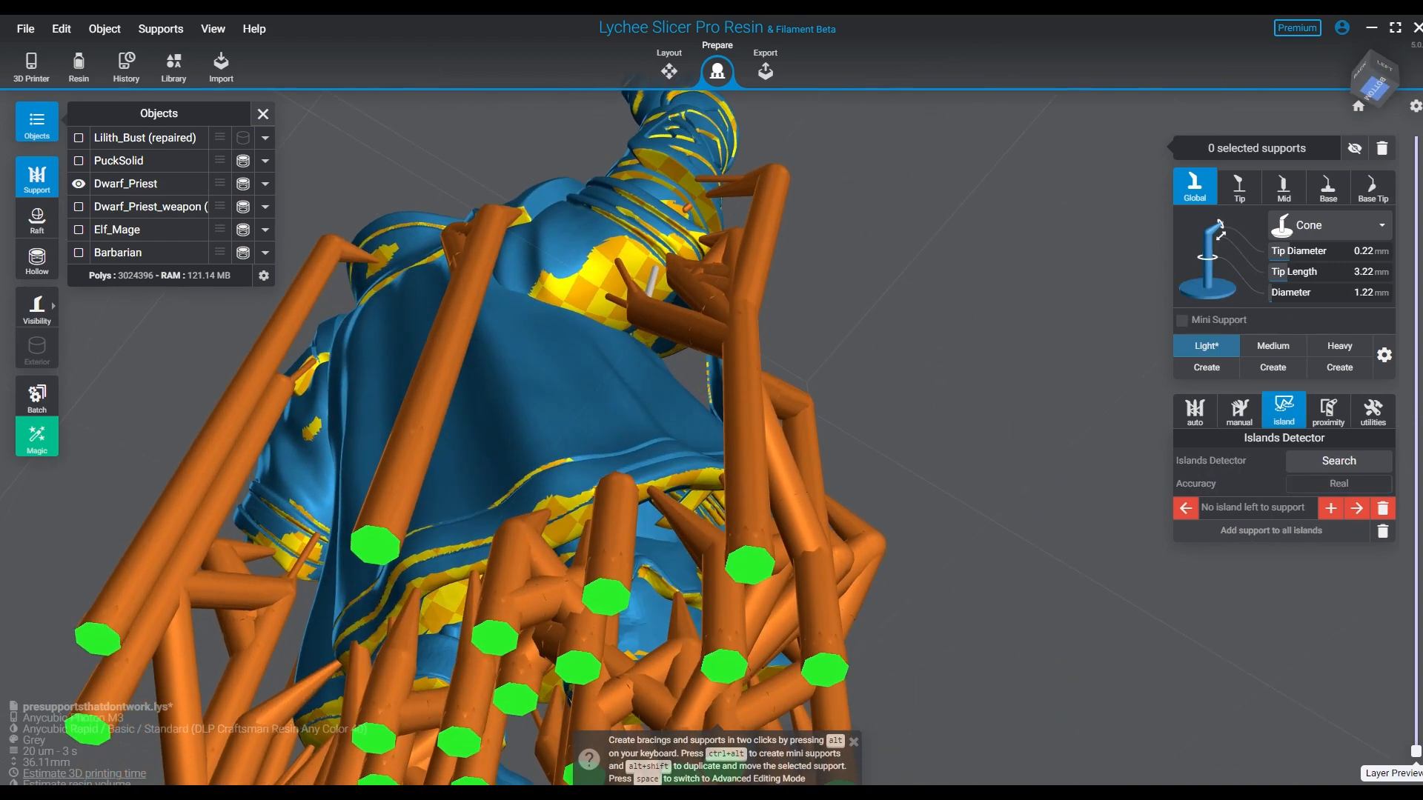
left_click(124, 184)
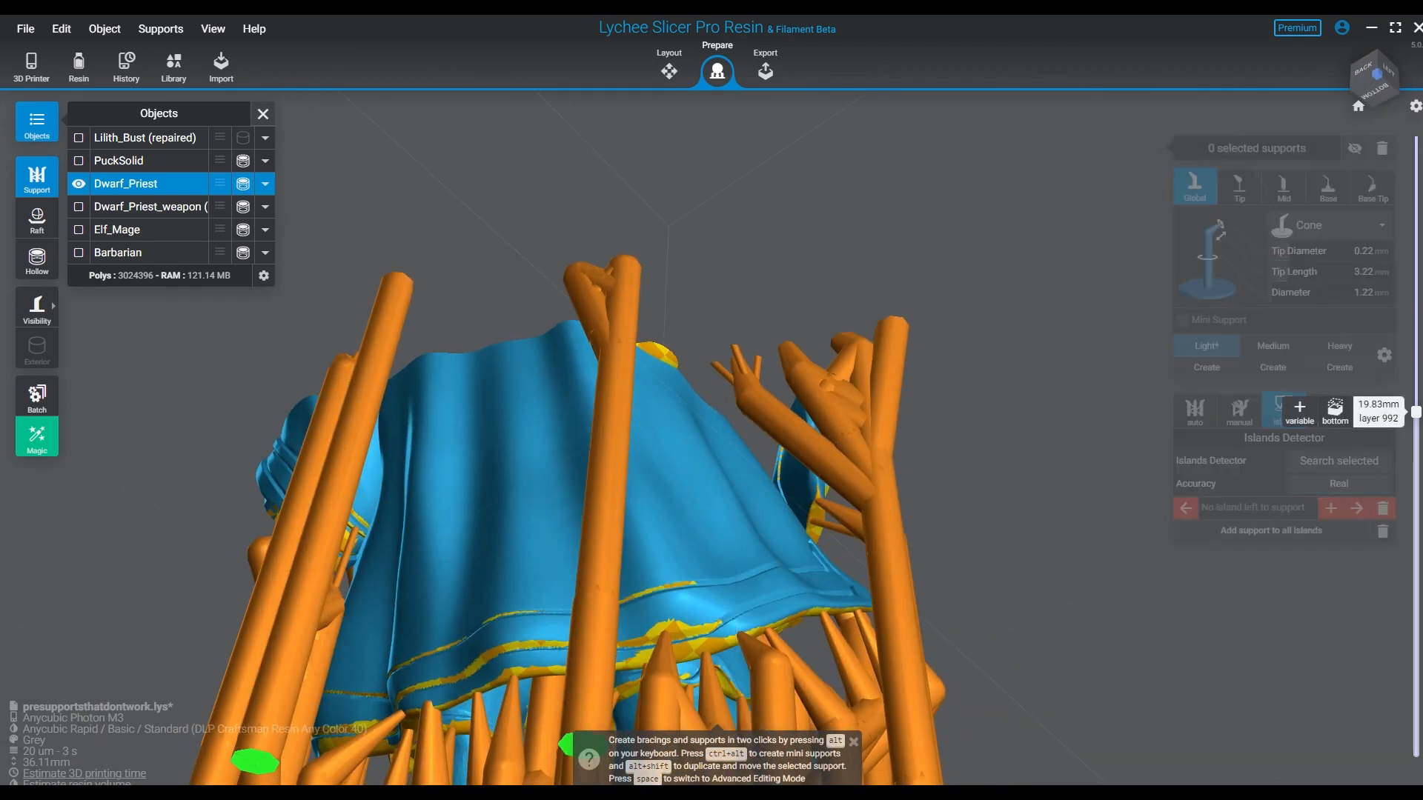
Place a mini support on the island atop Dwarf_Priest's cloak and edit its tip diameter.
left_click(1284, 411)
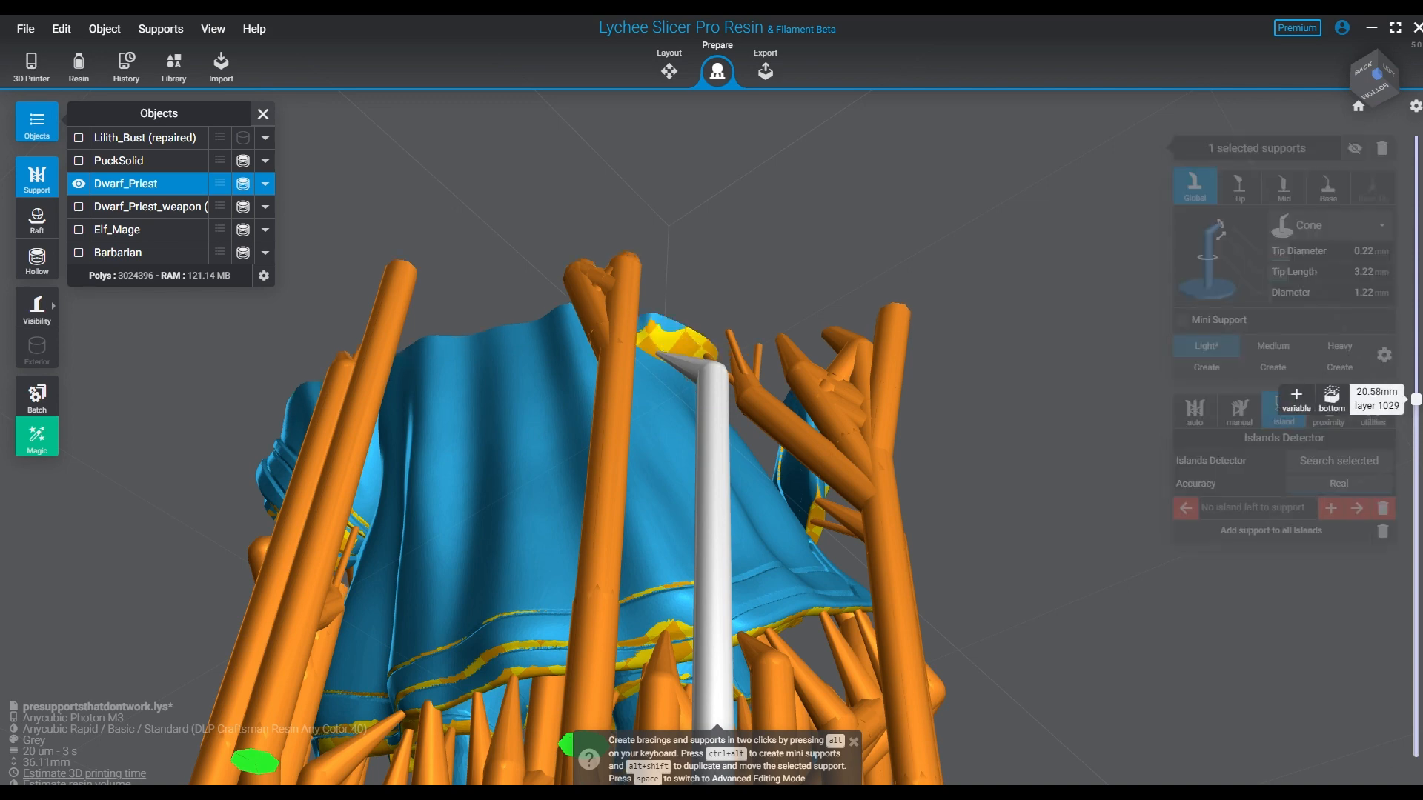
left_click(1283, 411)
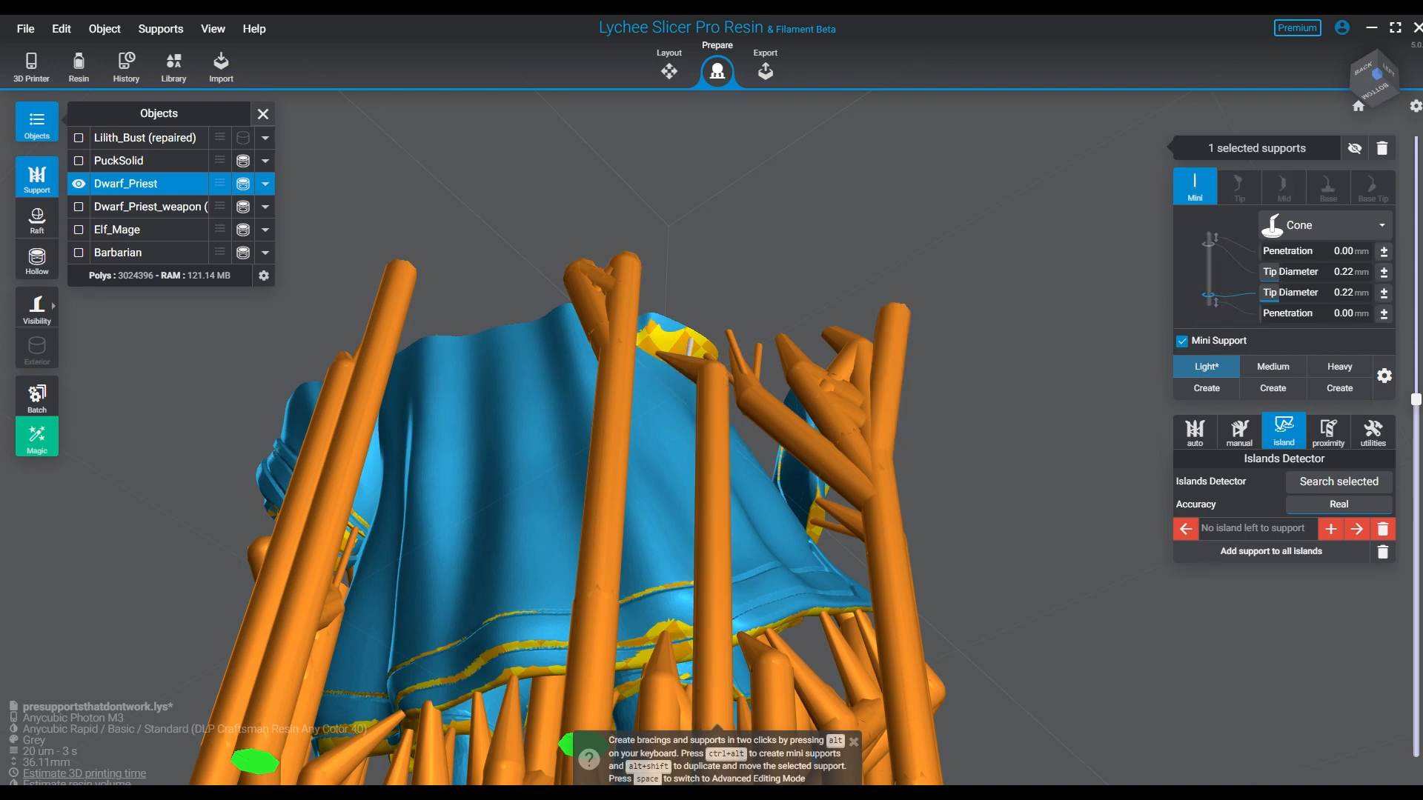
triple_click(1345, 291)
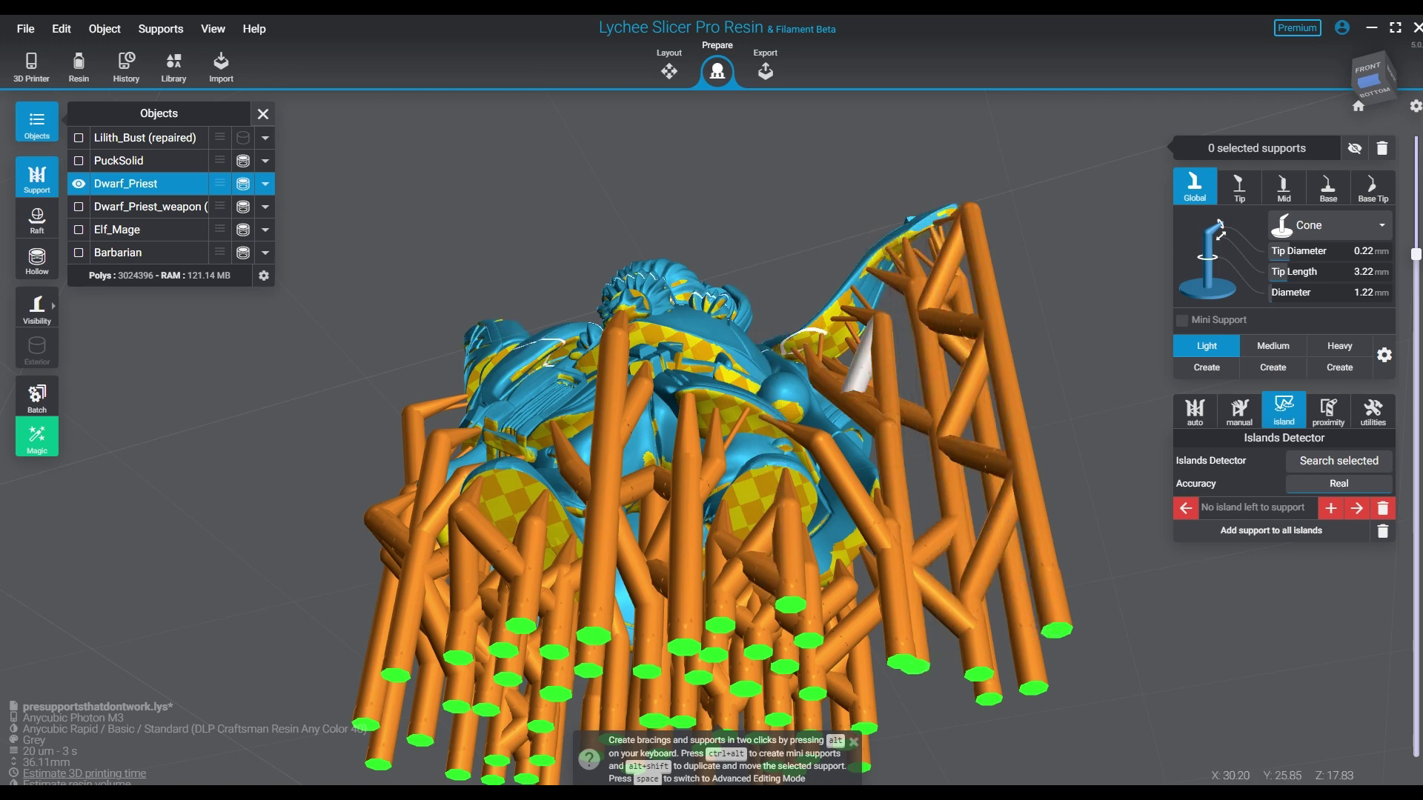
Upgrade the pale support on the priest's right side to the medium preset and preview the lower layers.
left_click(1272, 345)
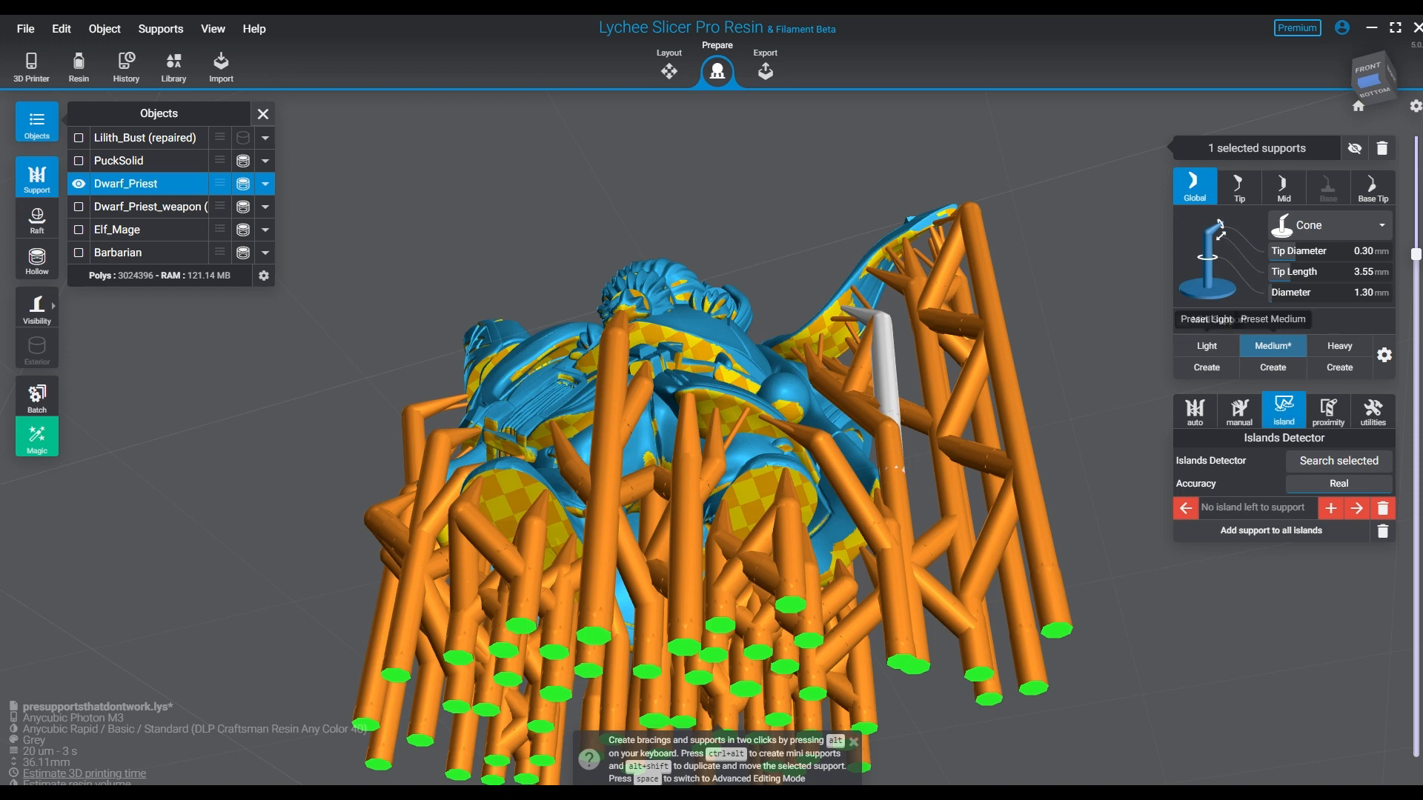
left_click(1205, 345)
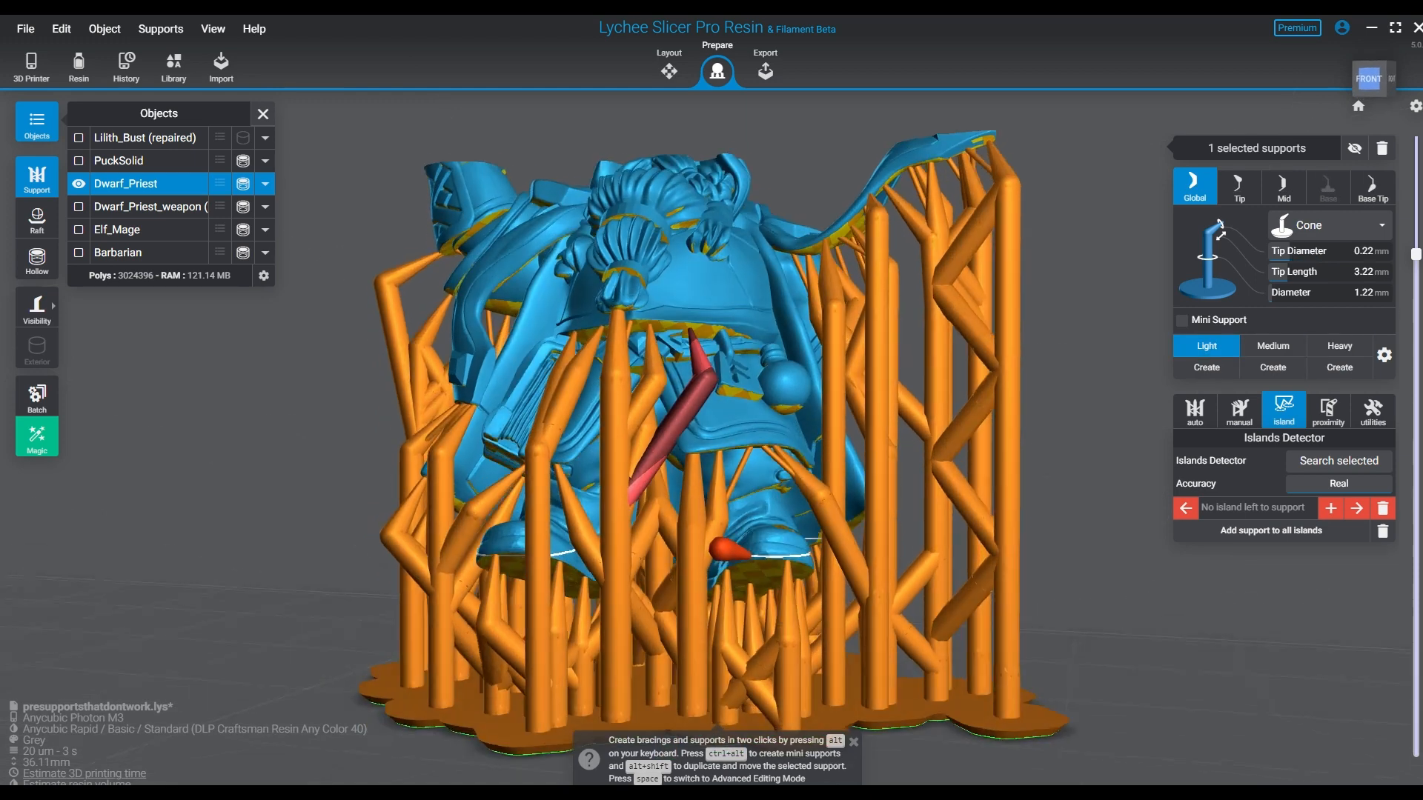
key("space")
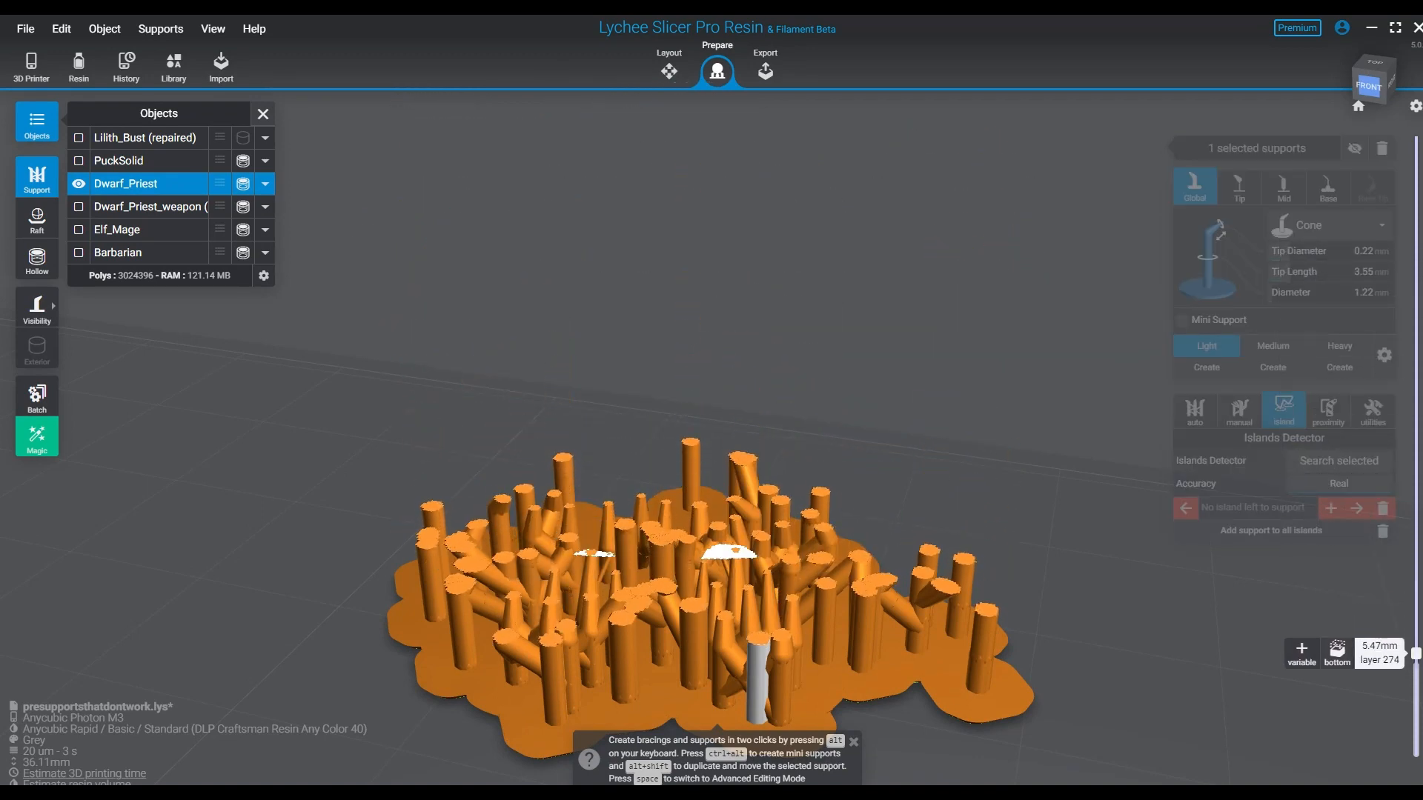
Hide the fully supported Dwarf_Priest so the build plate is empty.
scroll("down", 3)
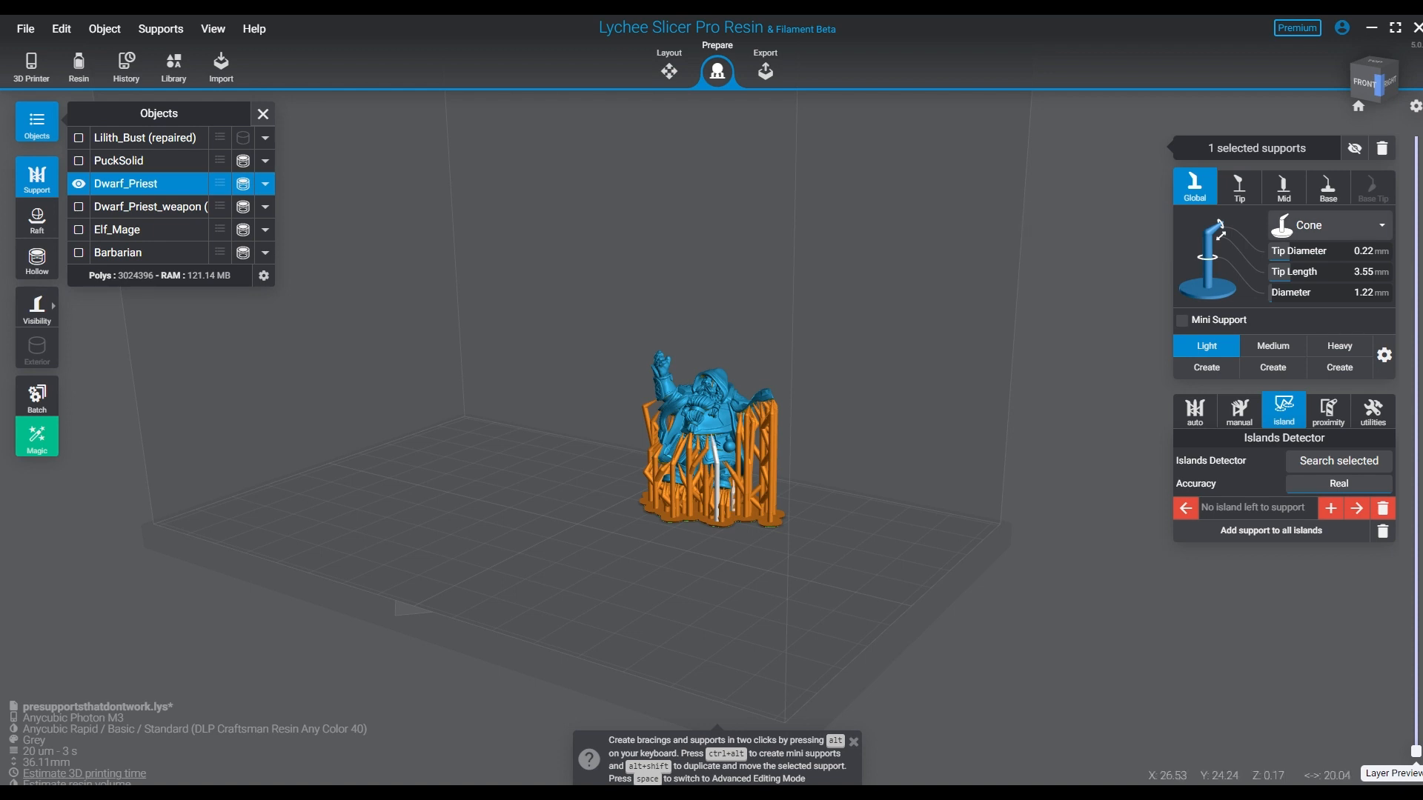
left_click(79, 184)
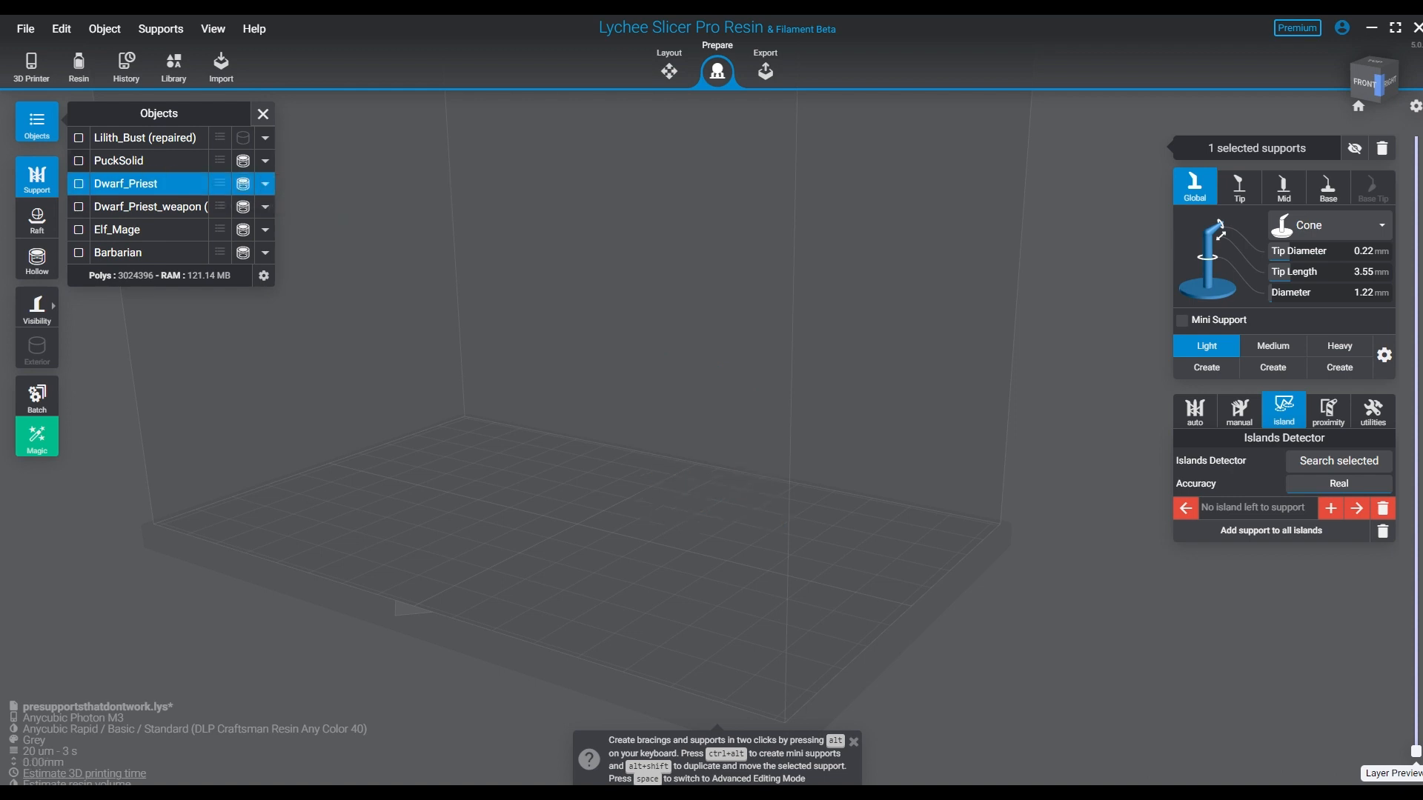
Show PuckSolid on the plate and select it so the island search reports 9 islands.
left_click(117, 230)
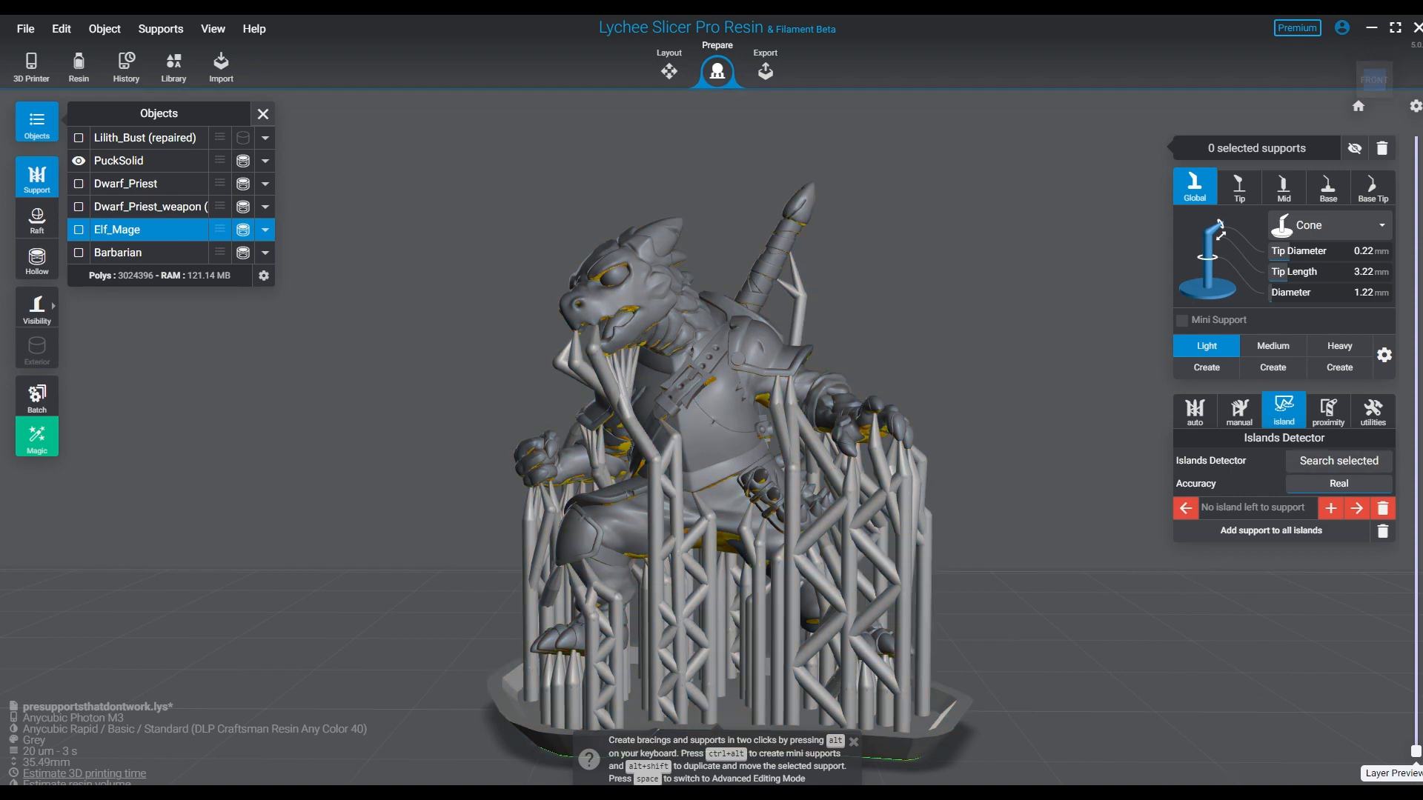
left_click(1337, 461)
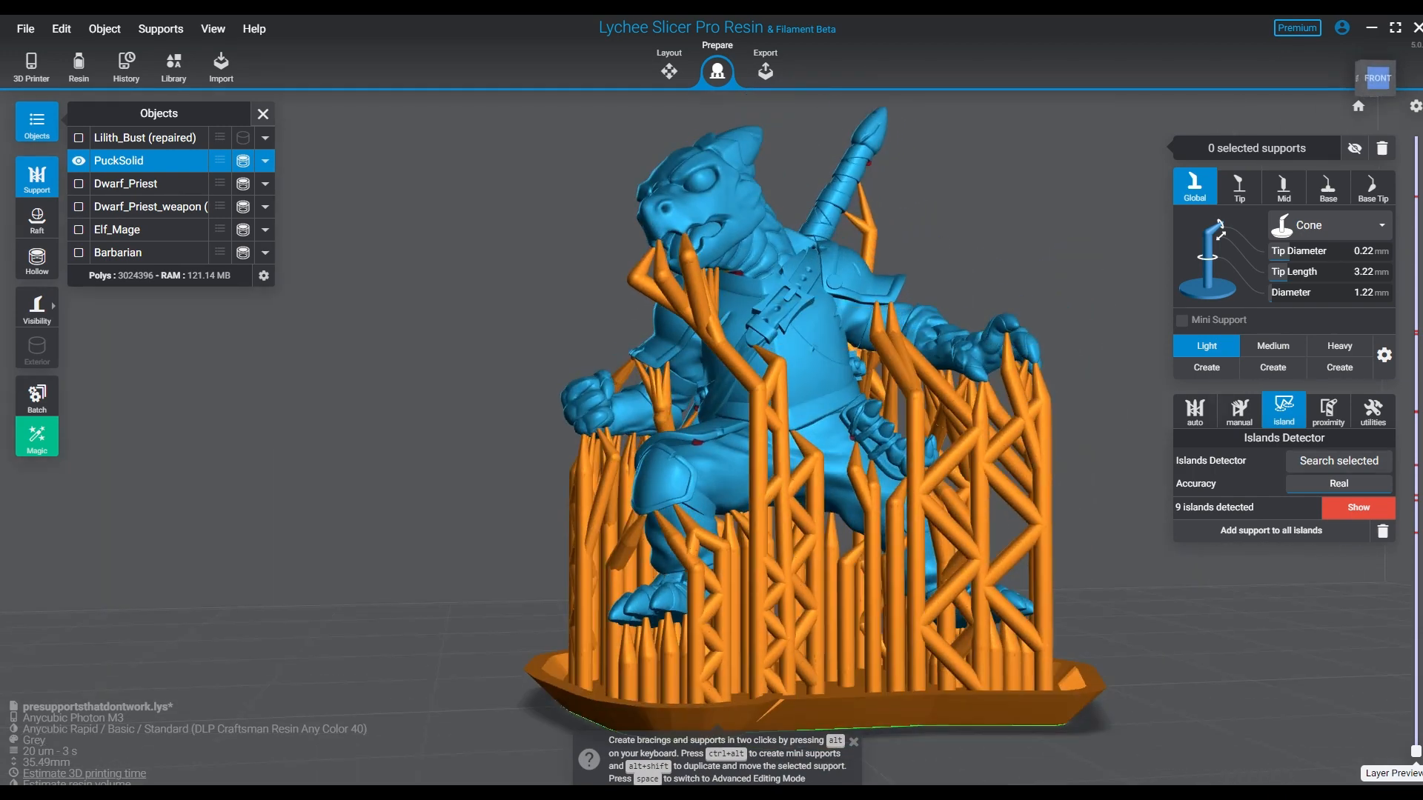
Attach a mini support to a PuckSolid island and change the tip diameter to 0.15 mm.
scroll("up", 3)
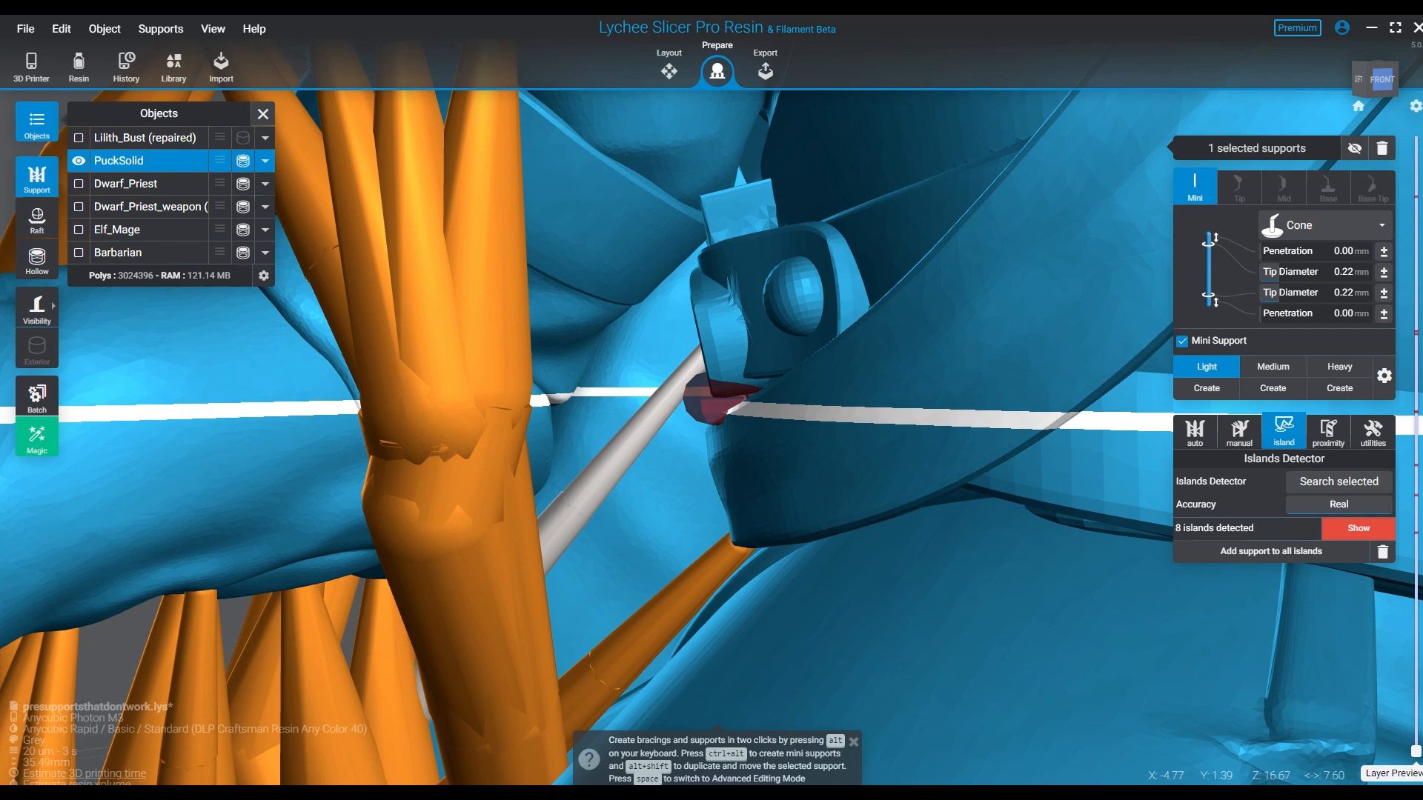
left_click_drag(726, 381, 689, 363)
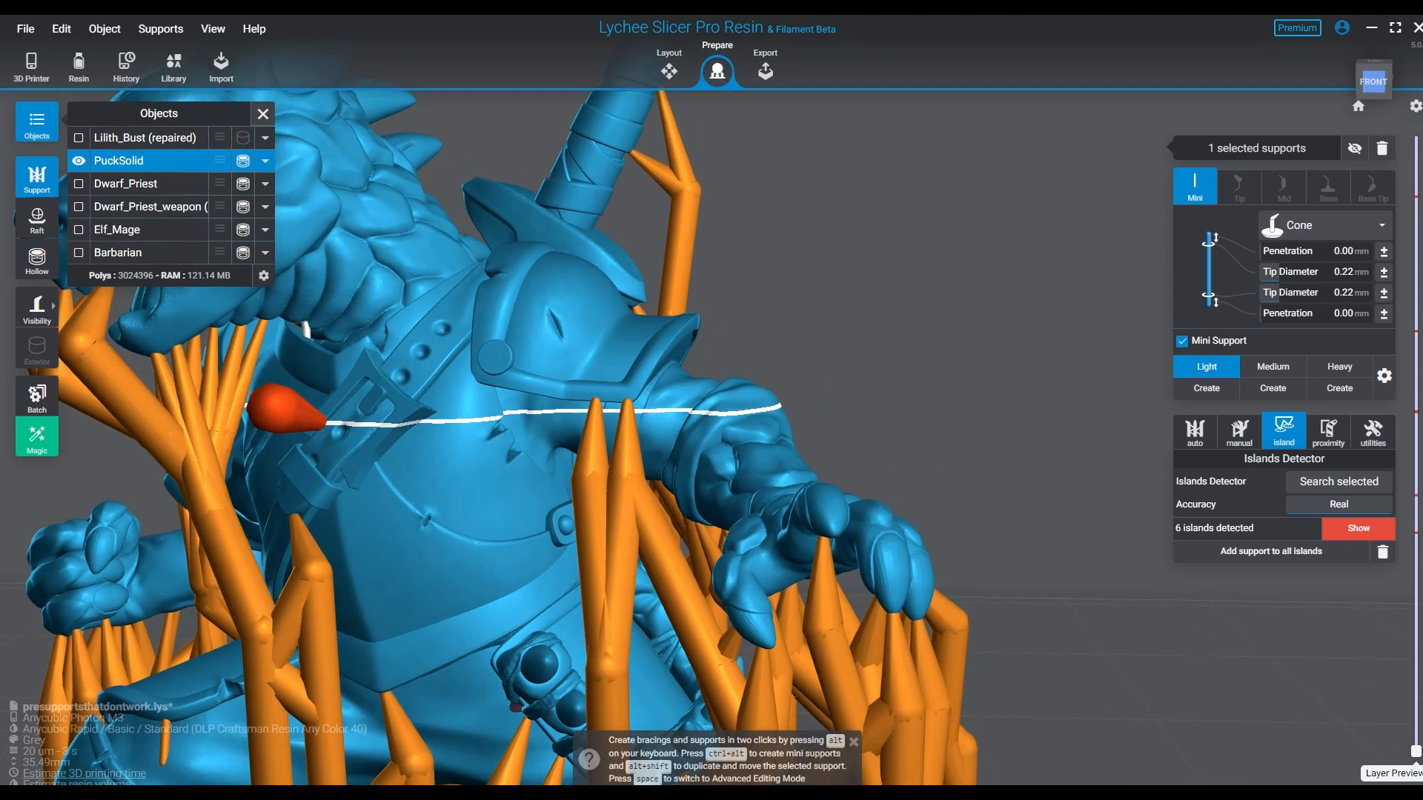
scroll("up", 3)
type("0.15")
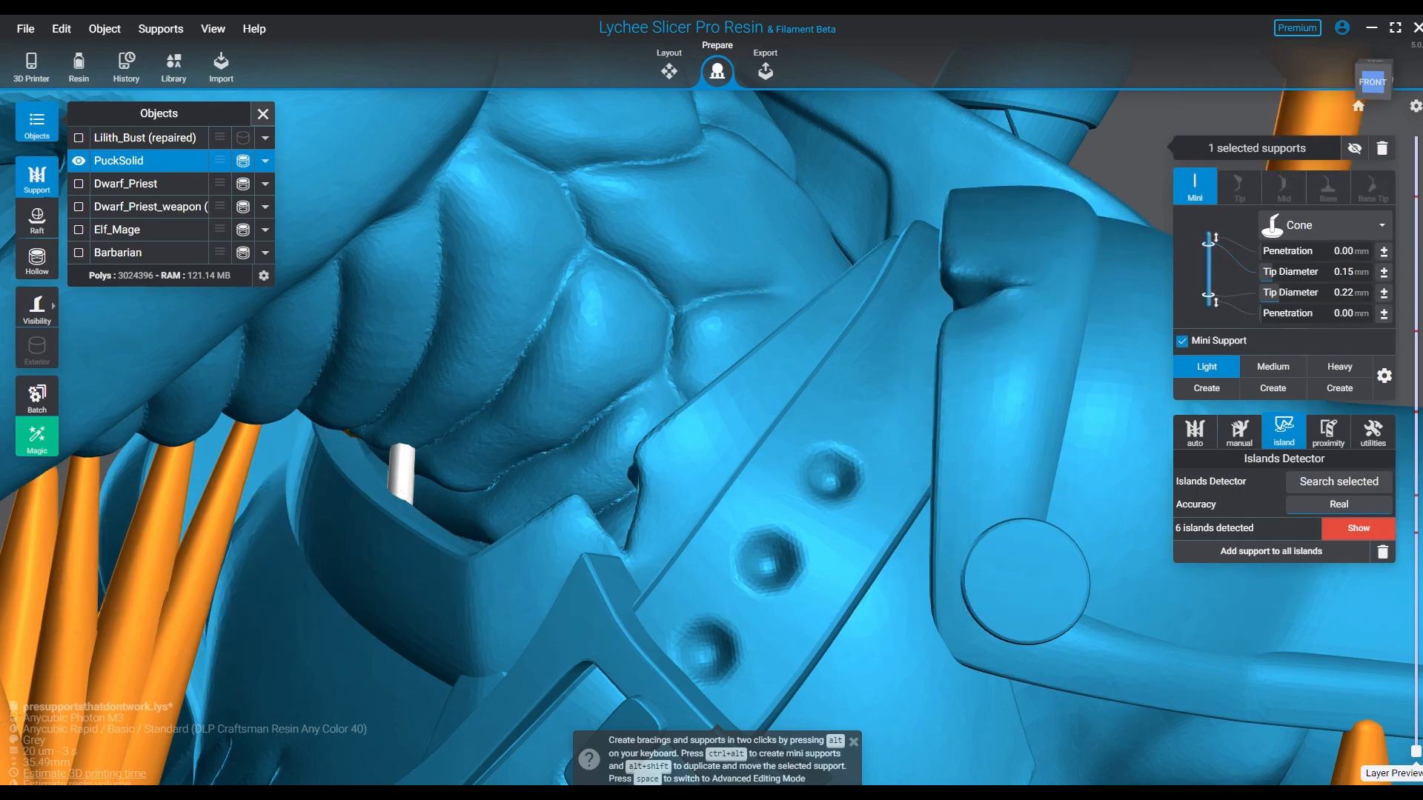
triple_click(1350, 292)
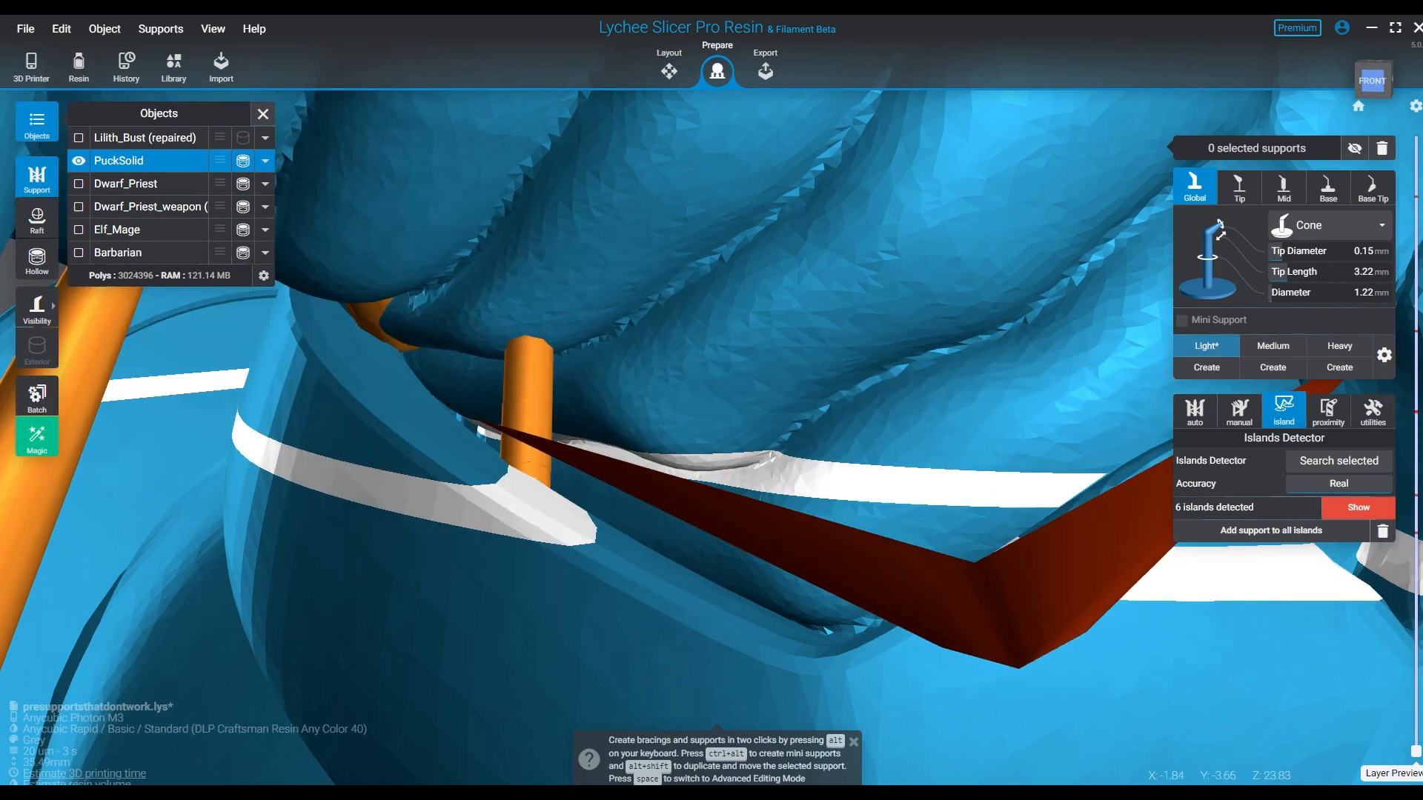
Step through PuckSolid's detected islands adding a mini support to each, down to one remaining.
left_click(1359, 507)
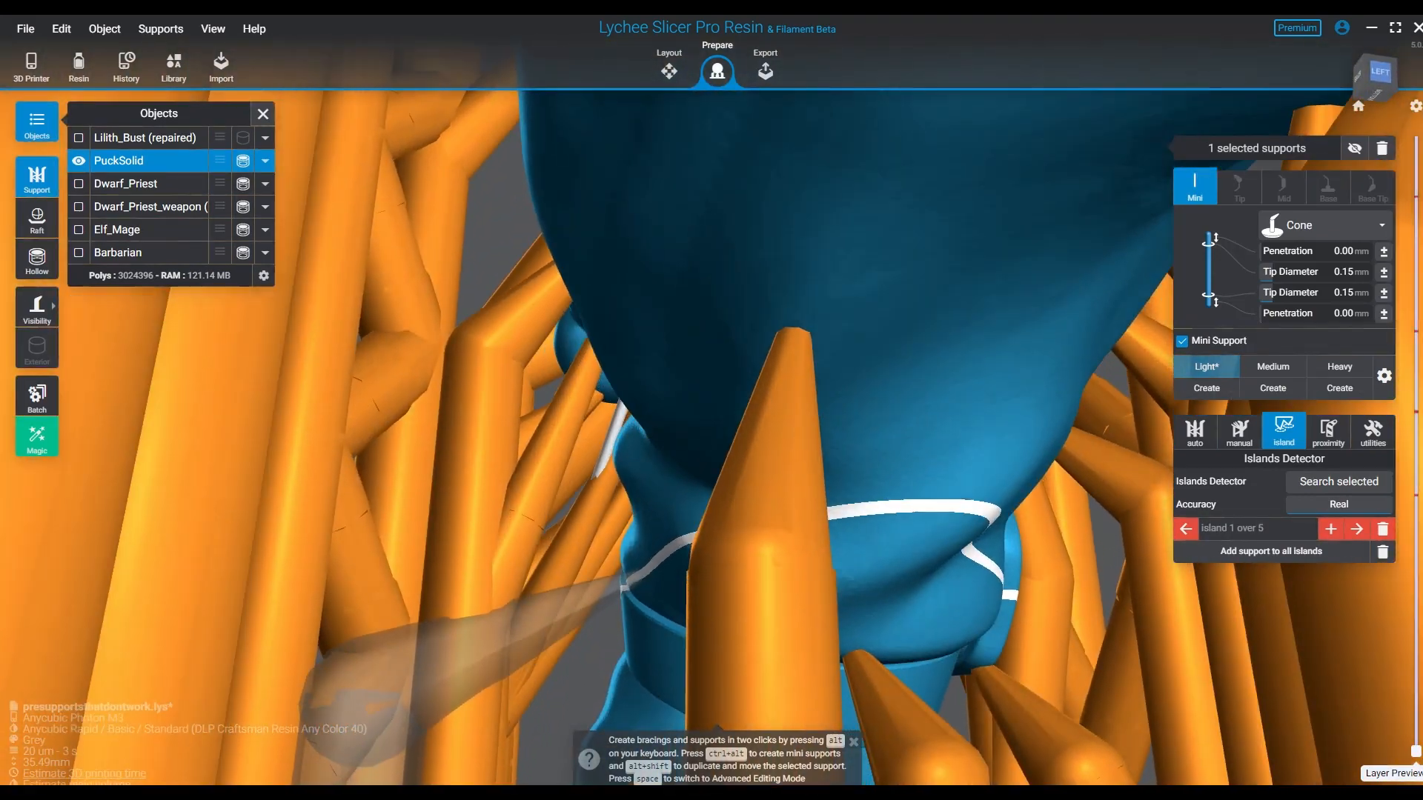
left_click(1356, 528)
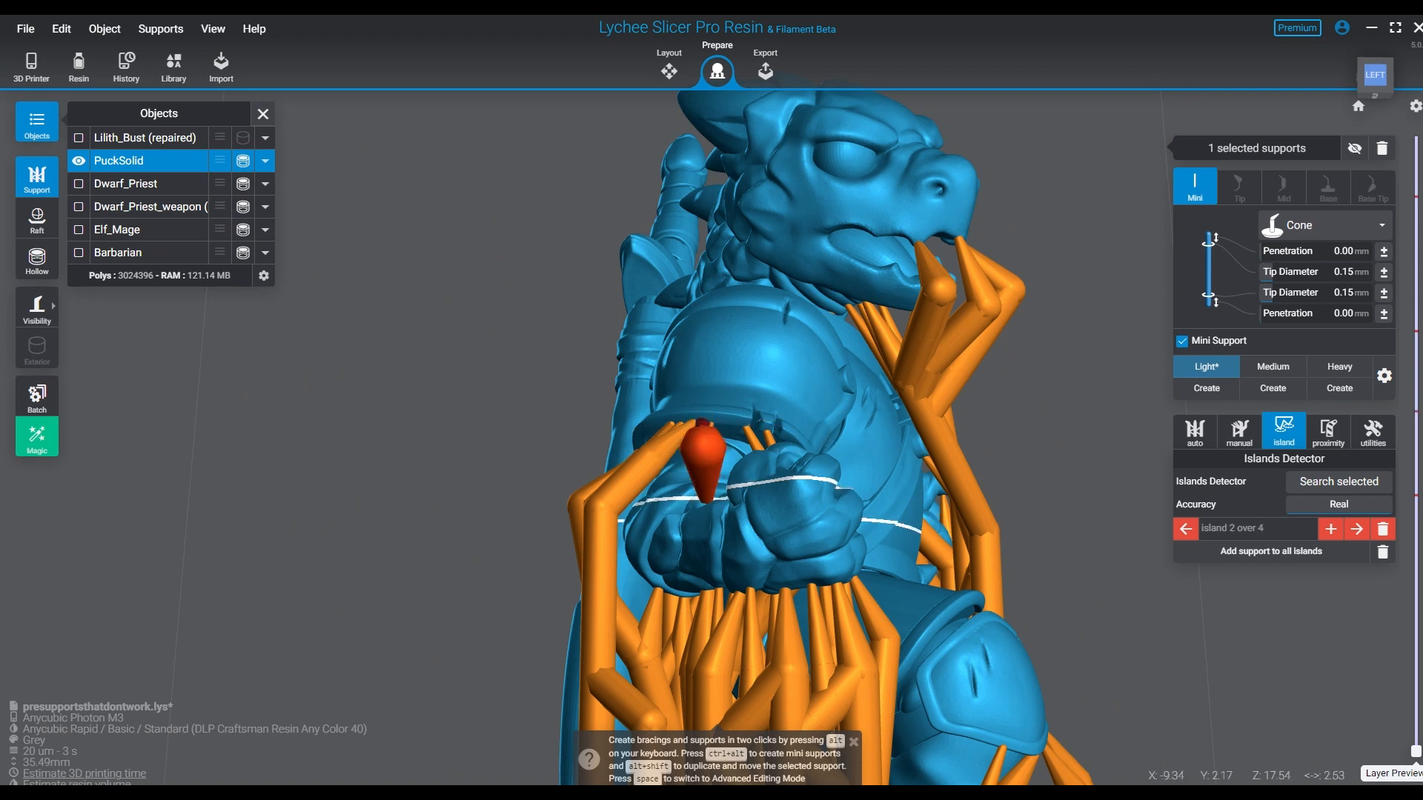
left_click(1194, 186)
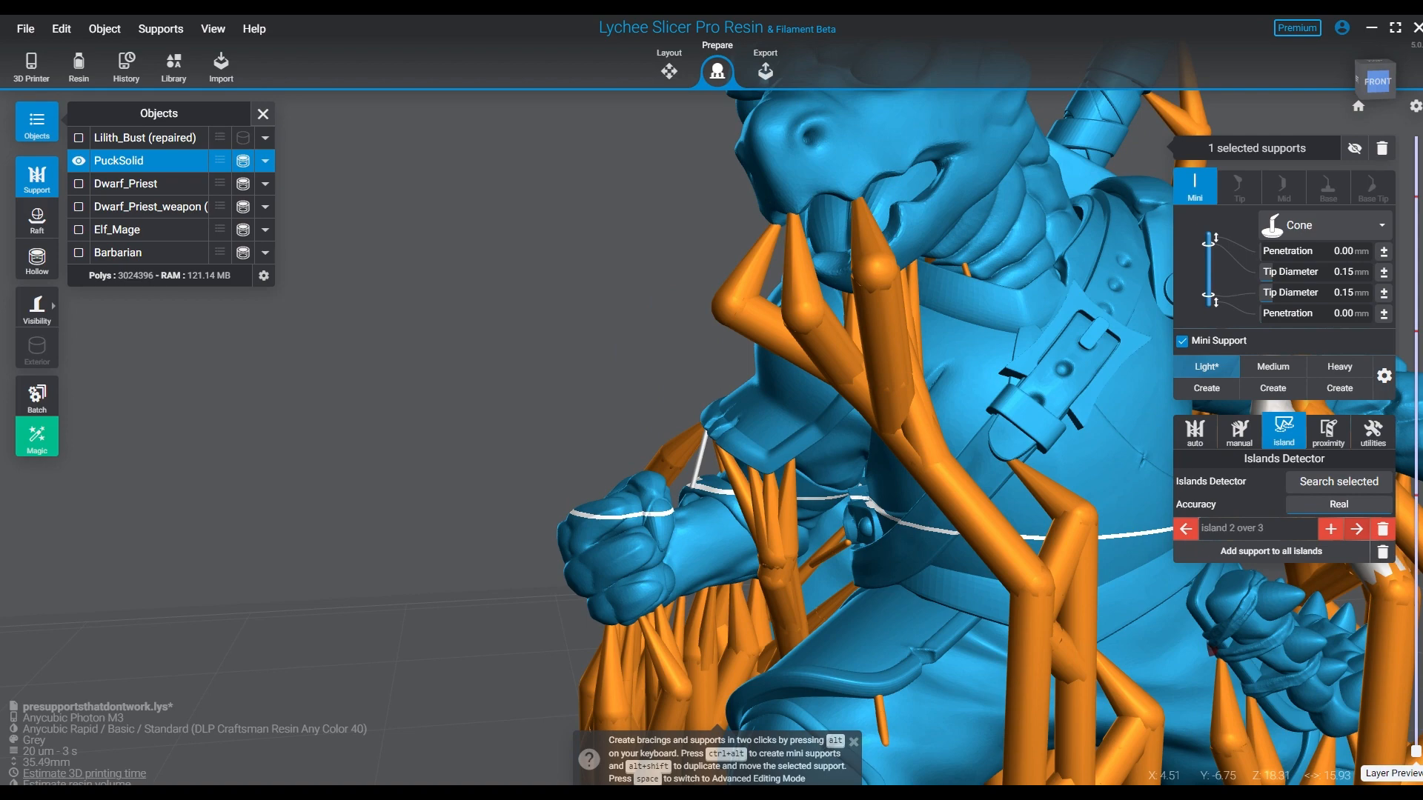
left_click(1356, 528)
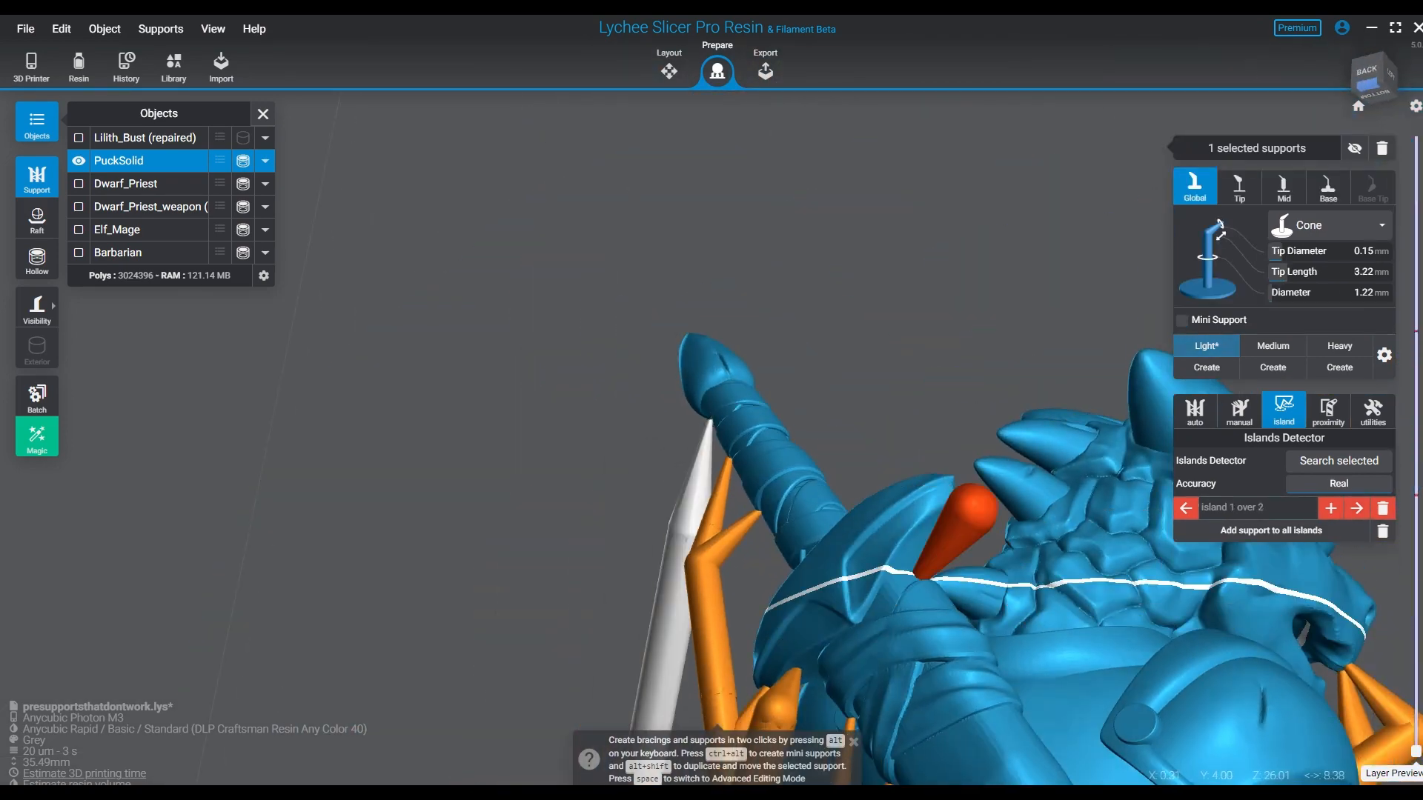
left_click(1356, 506)
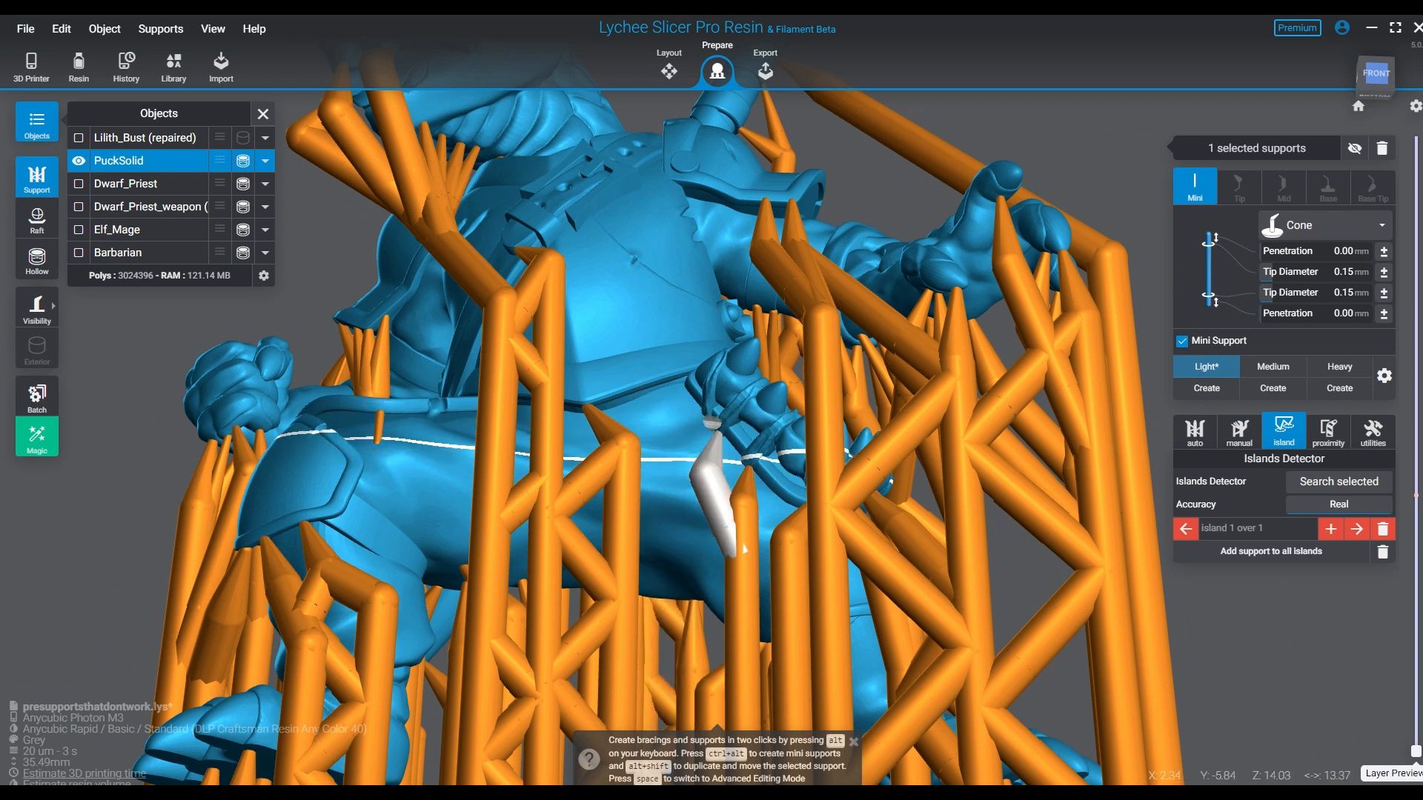
Support PuckSolid's last island and switch to layer preview of the low support layers.
left_click(1194, 187)
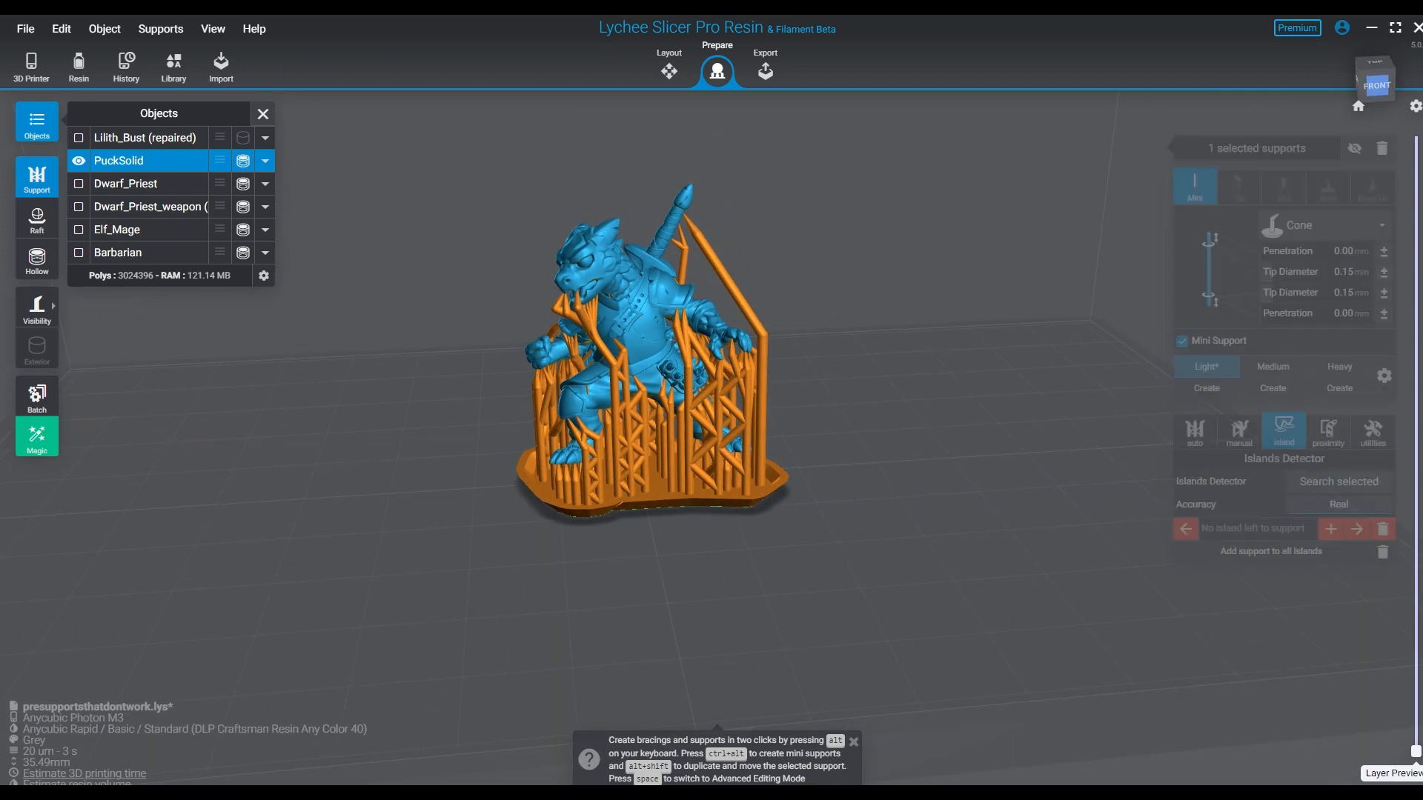
left_click(1392, 772)
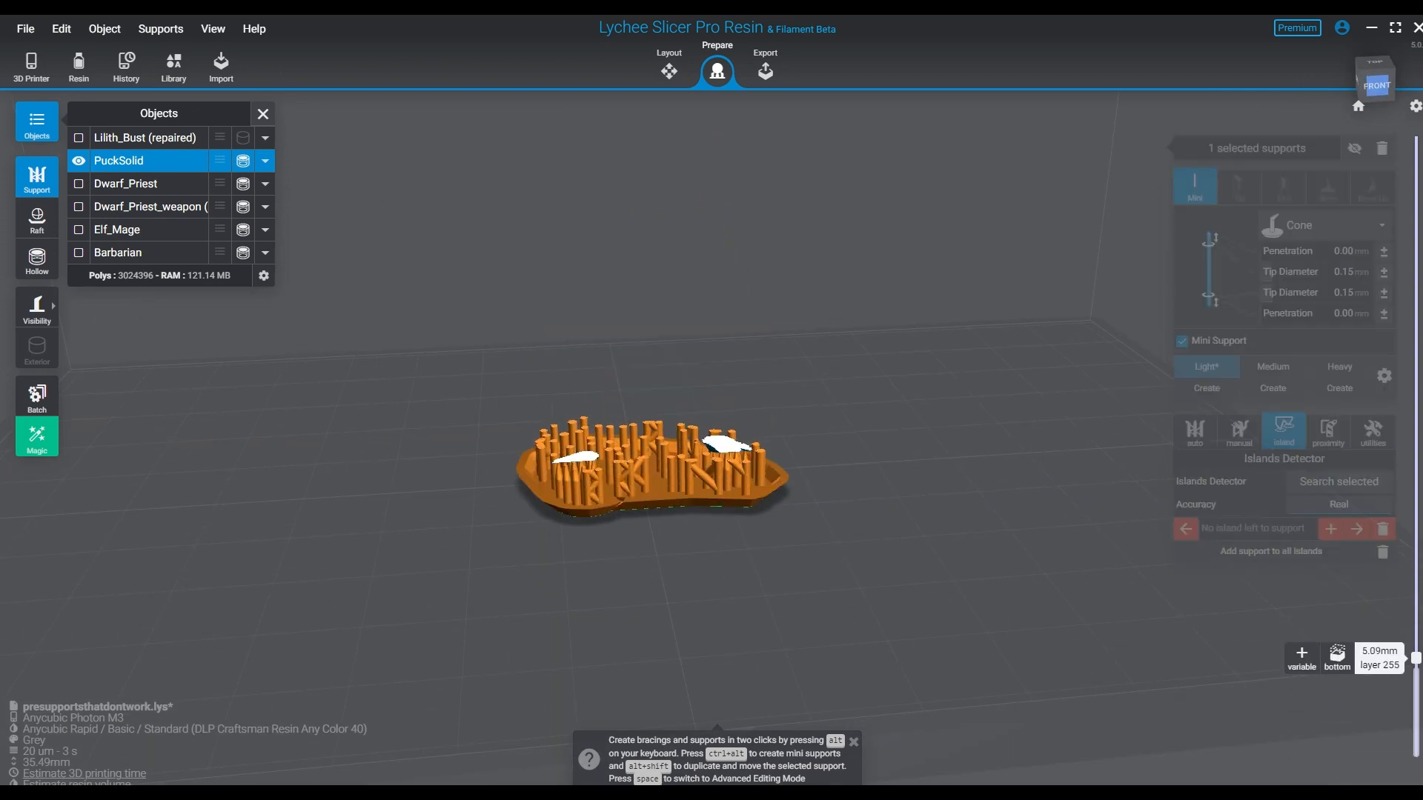